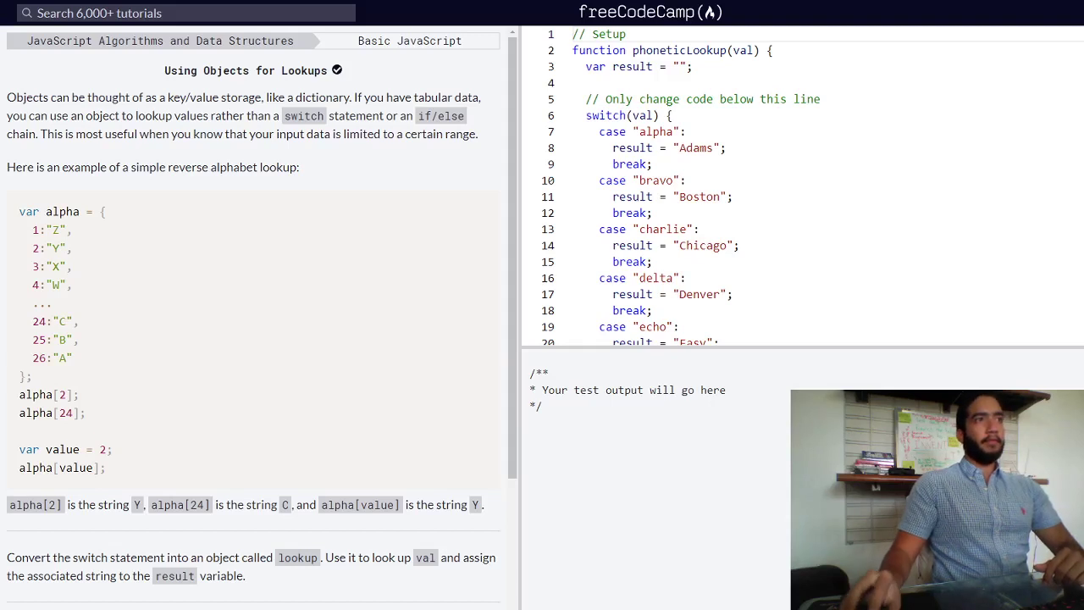
- Navigate the challenge page and place the cursor below the switch statement in the editor
{"action": "left_click", "coordinate": [625, 34]}
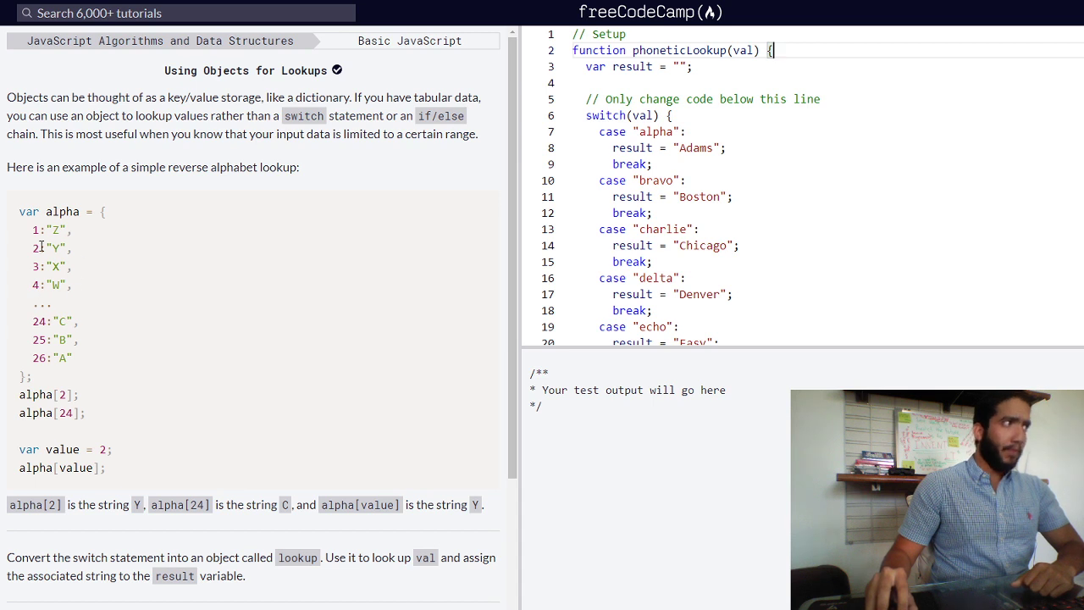
{"action": "mouse_move", "coordinate": [47, 251]}
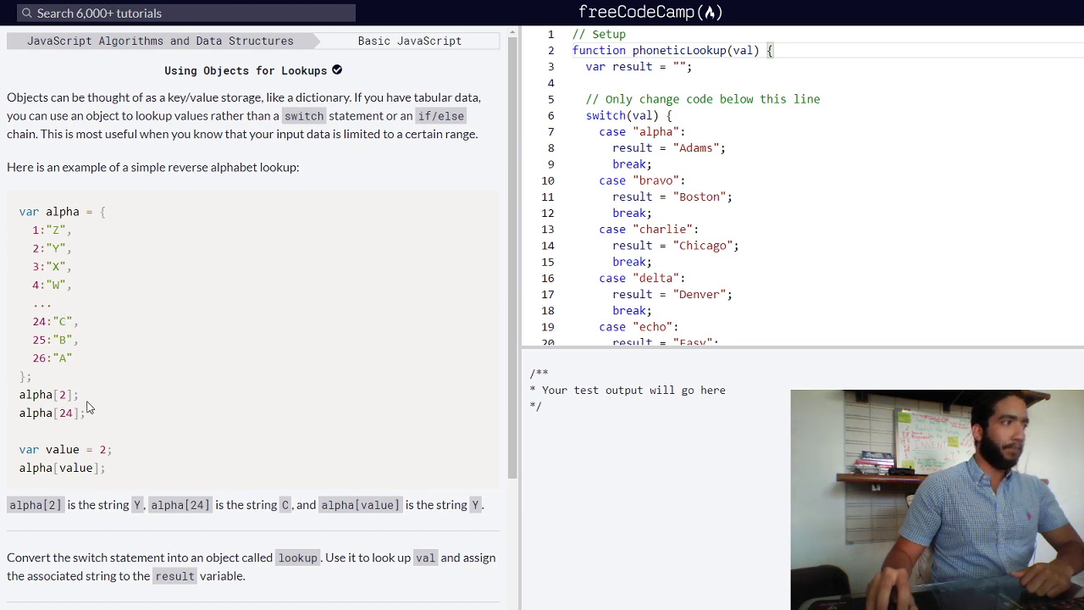
{"action": "mouse_move", "coordinate": [53, 461]}
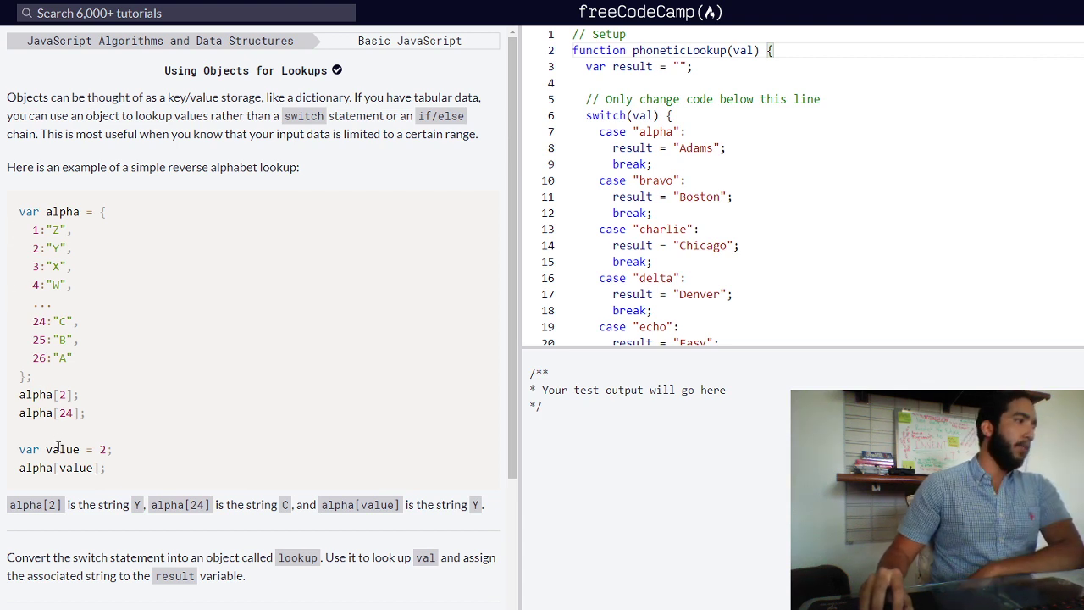
{"action": "mouse_move", "coordinate": [125, 274]}
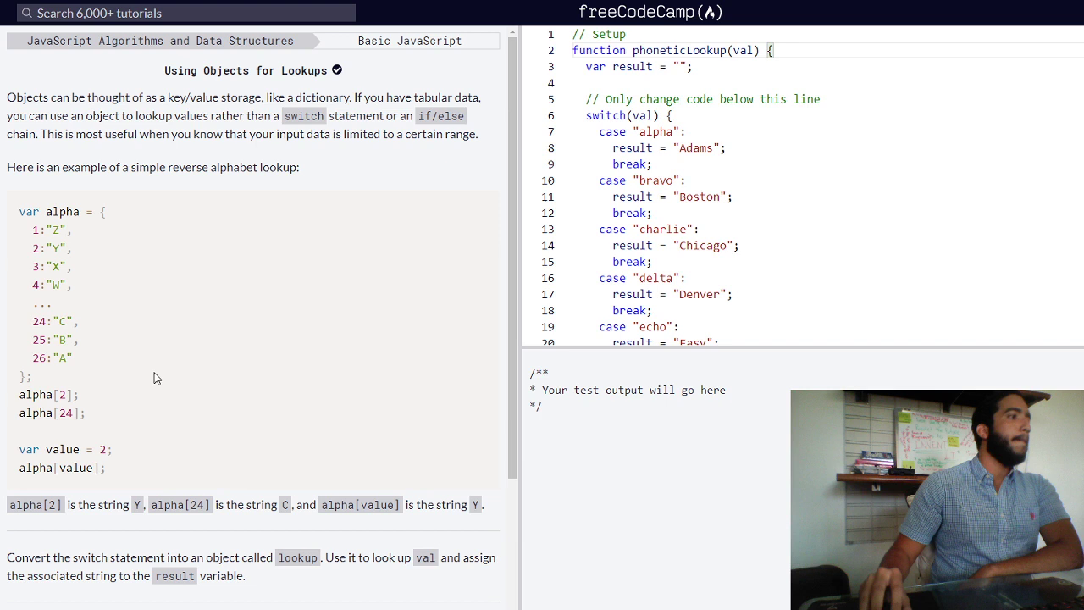
{"action": "mouse_move", "coordinate": [109, 387]}
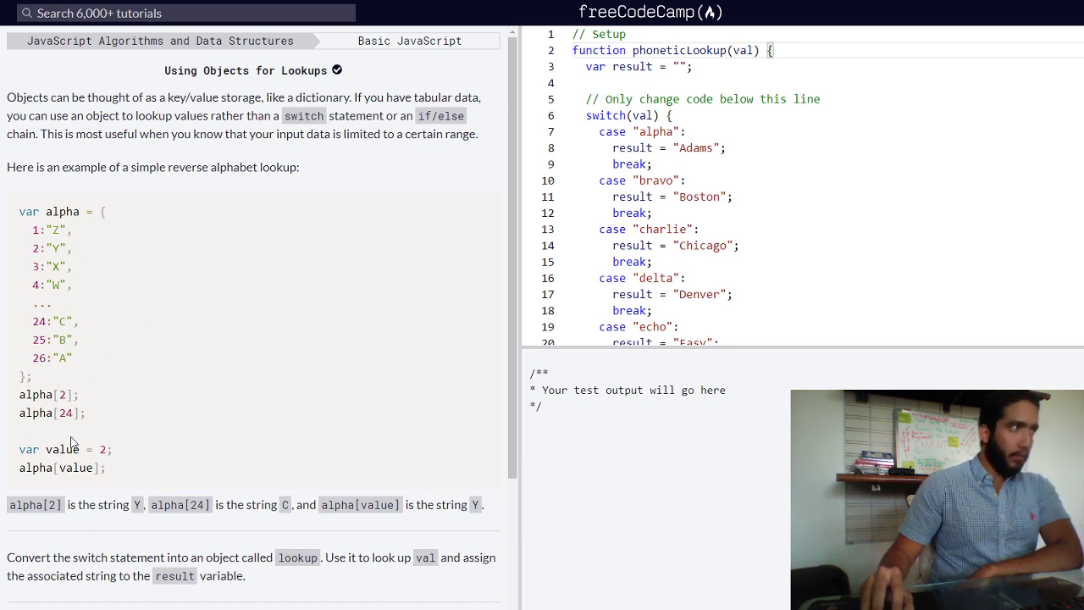
{"action": "double_click", "coordinate": [76, 467]}
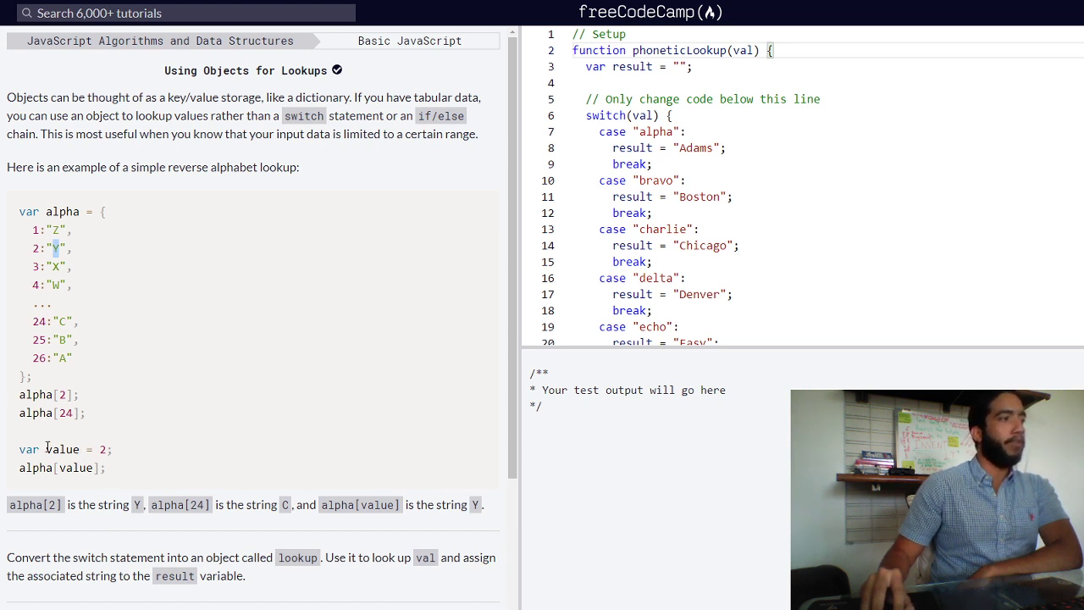
{"action": "double_click", "coordinate": [59, 467]}
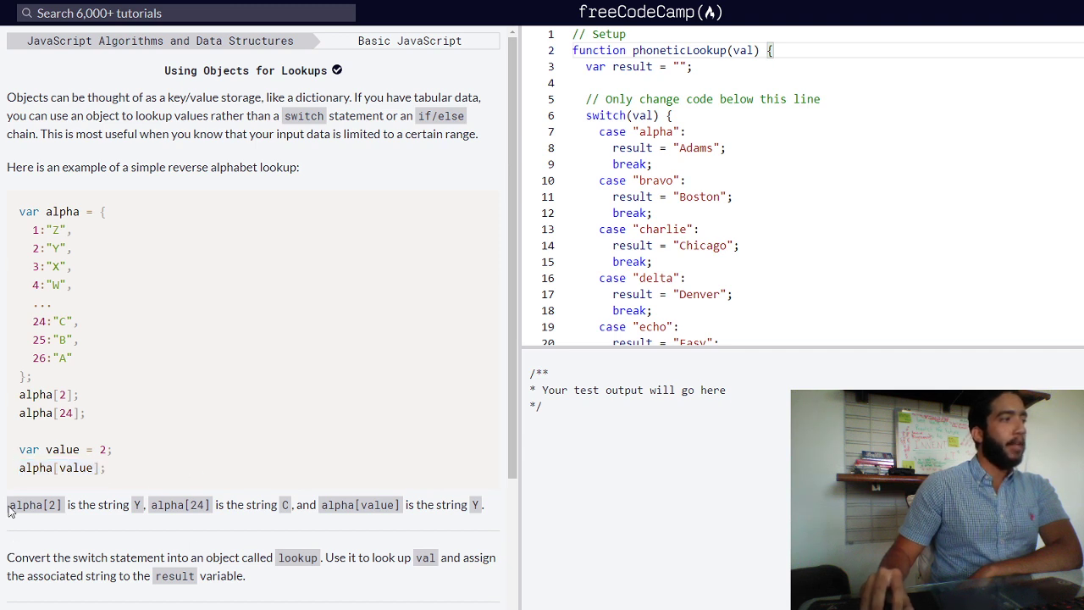
{"action": "mouse_move", "coordinate": [20, 550]}
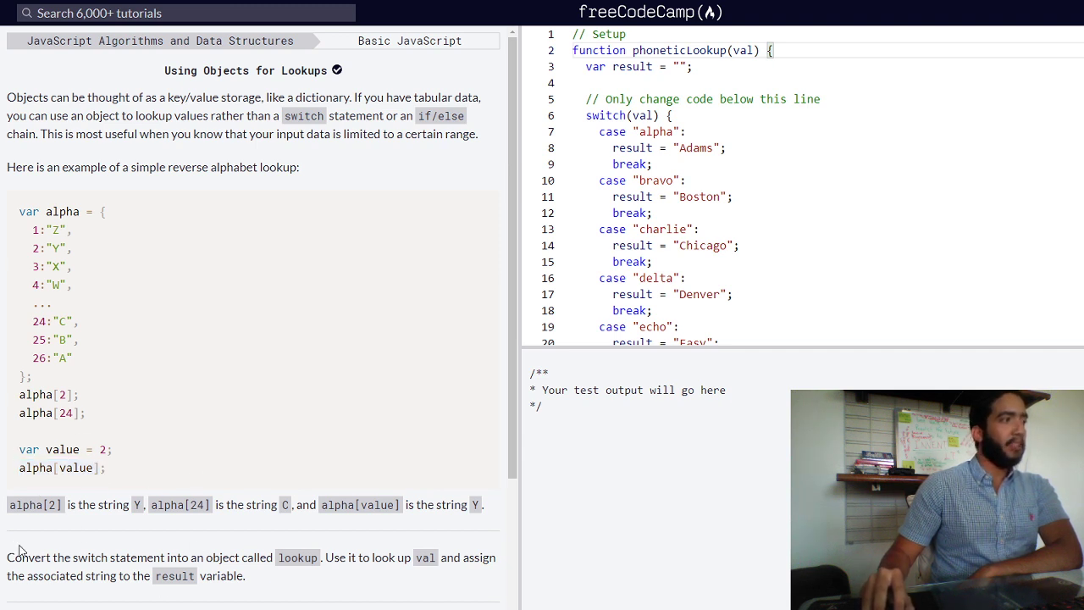
{"action": "mouse_move", "coordinate": [43, 498]}
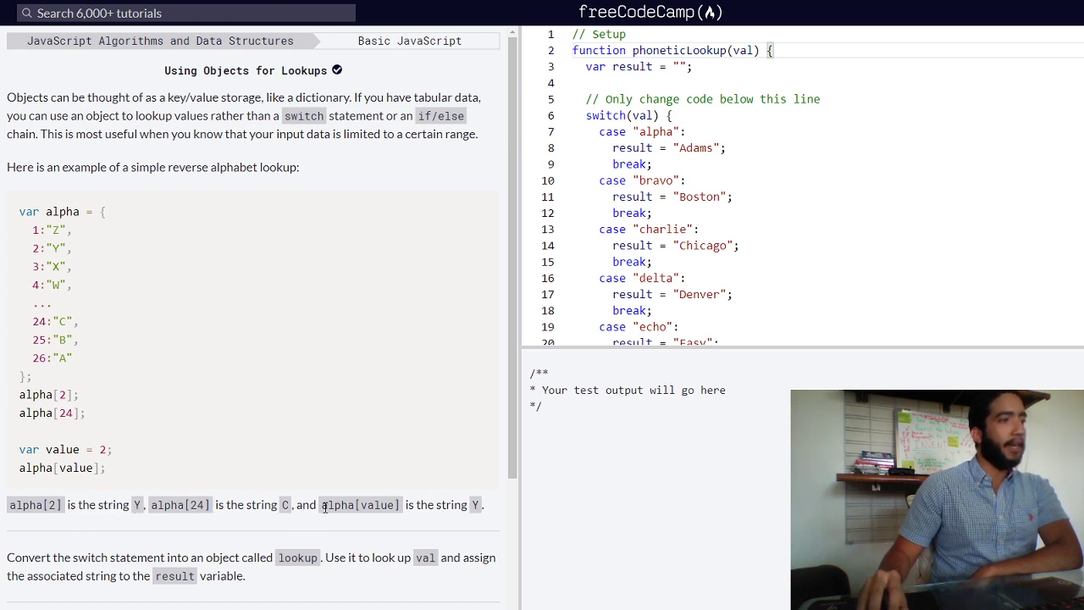
{"action": "mouse_move", "coordinate": [447, 480]}
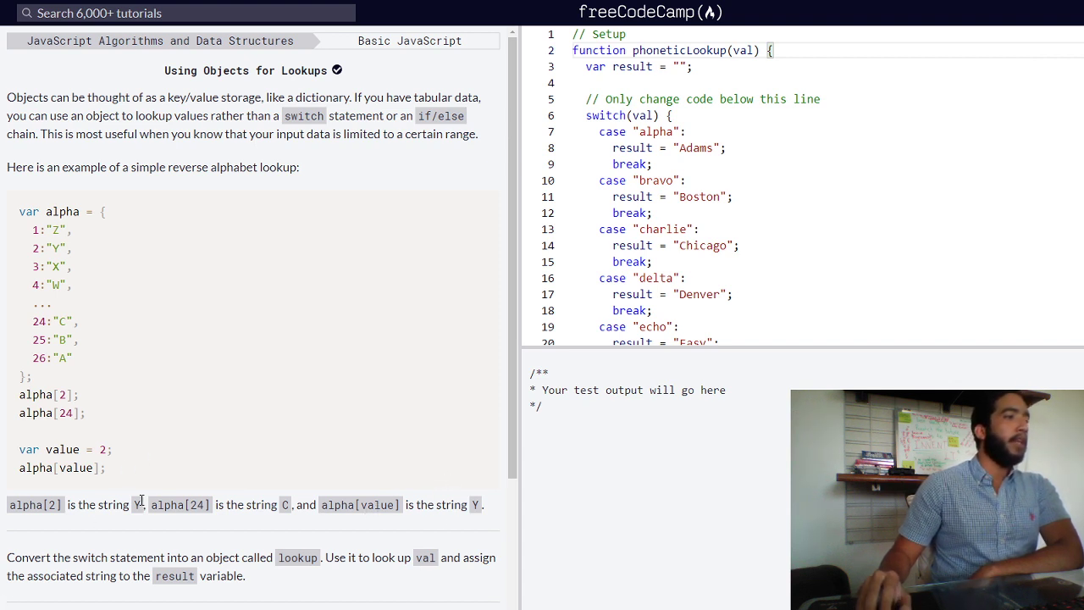
{"action": "mouse_move", "coordinate": [81, 573]}
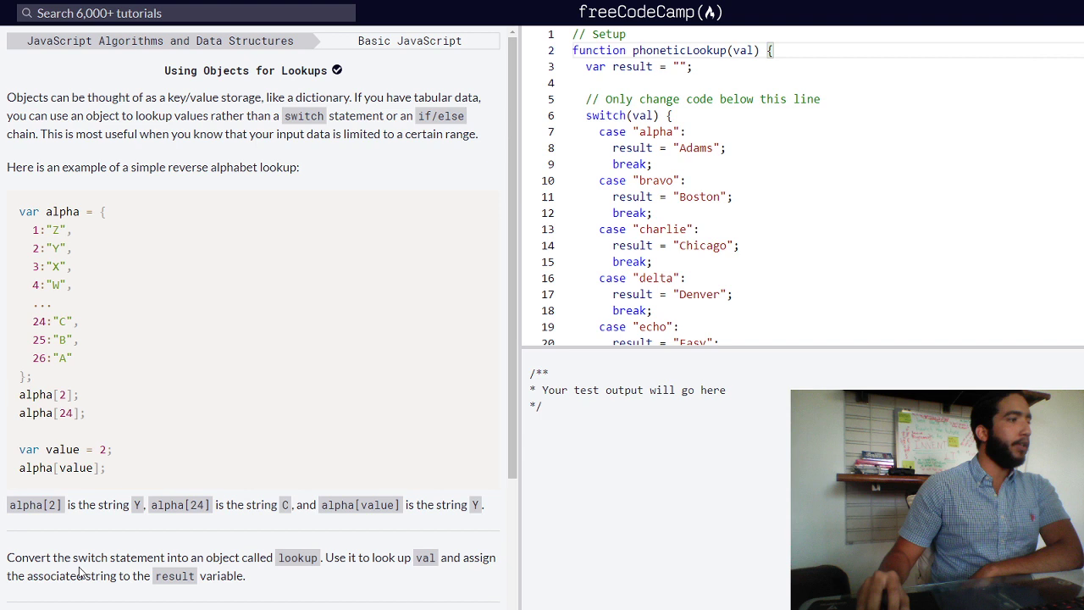
{"action": "mouse_move", "coordinate": [286, 530]}
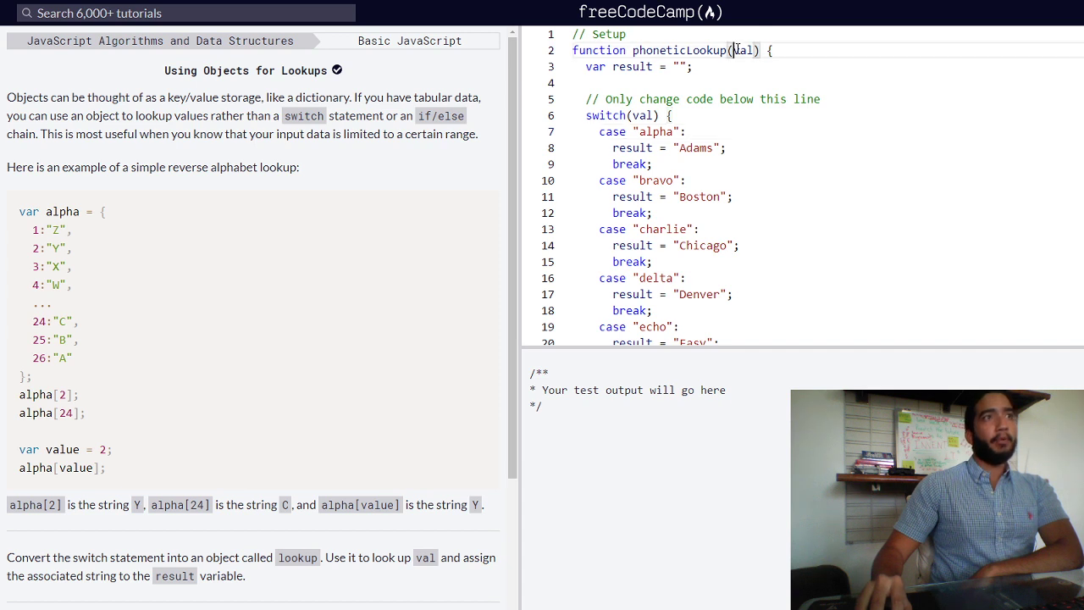
{"action": "double_click", "coordinate": [742, 50]}
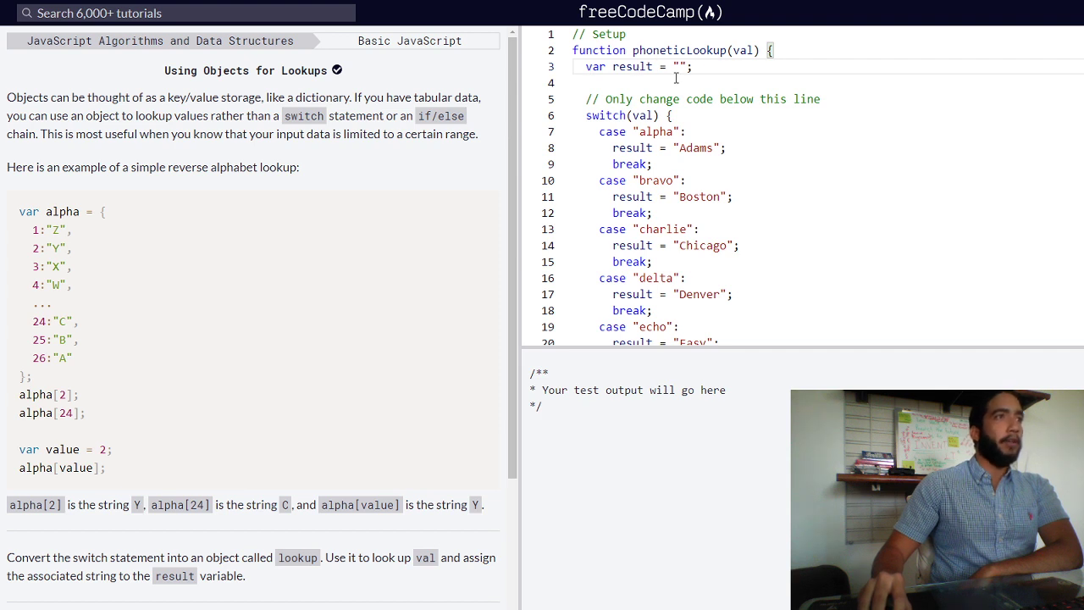
{"action": "double_click", "coordinate": [677, 66]}
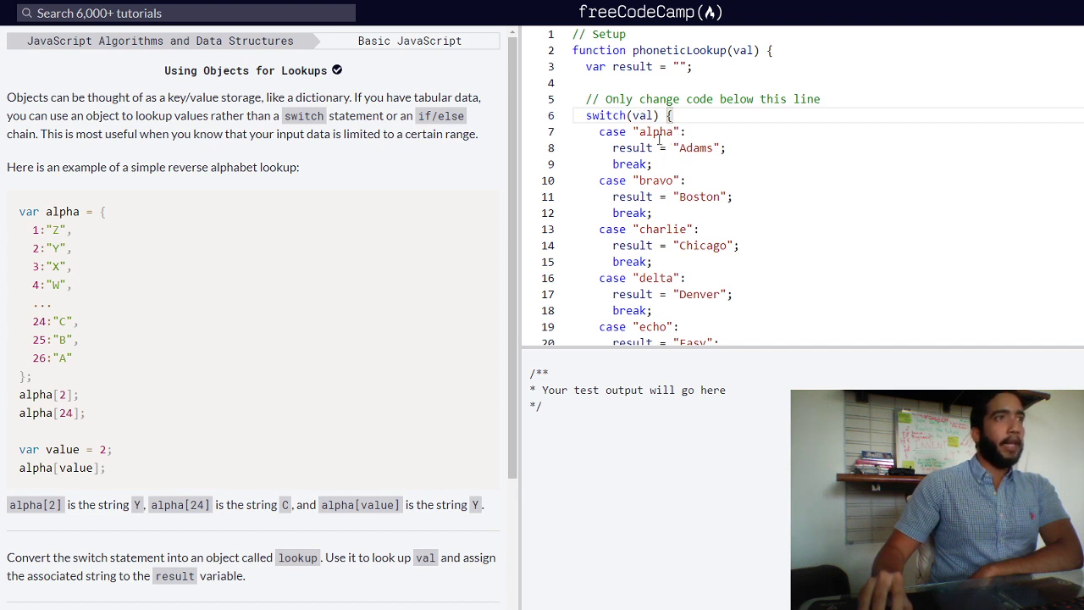
{"action": "double_click", "coordinate": [695, 147]}
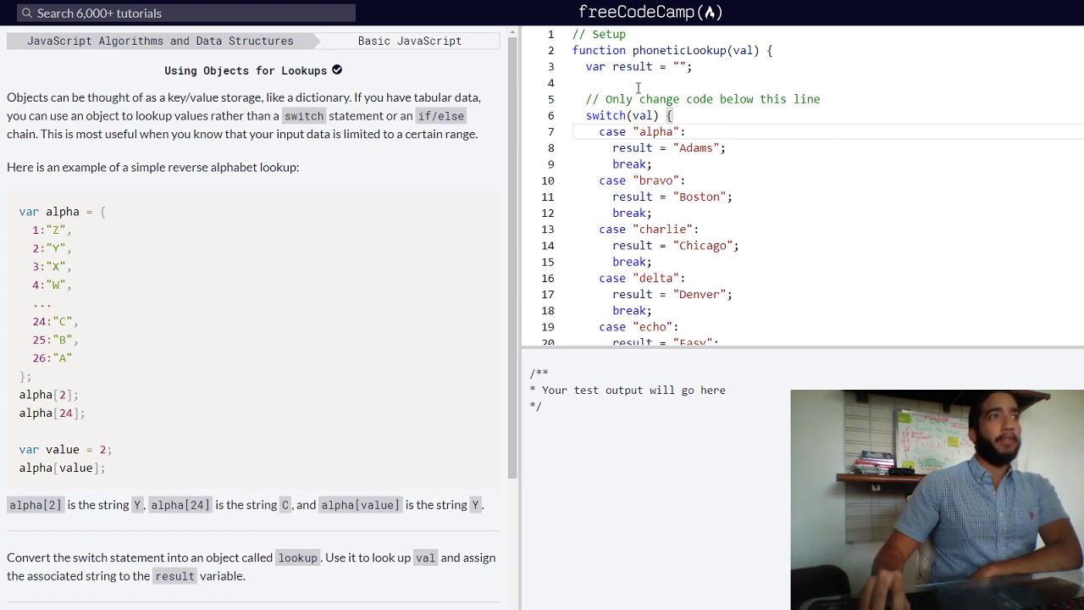
{"action": "scroll", "scroll_direction": "down", "scroll_amount": 3}
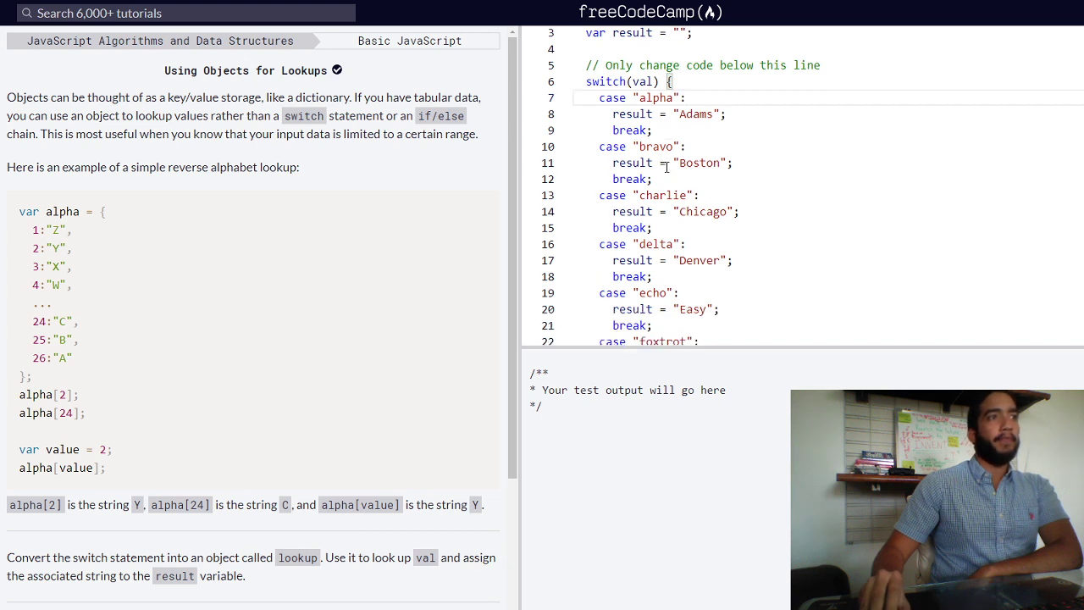
{"action": "scroll", "scroll_direction": "down", "scroll_amount": 3}
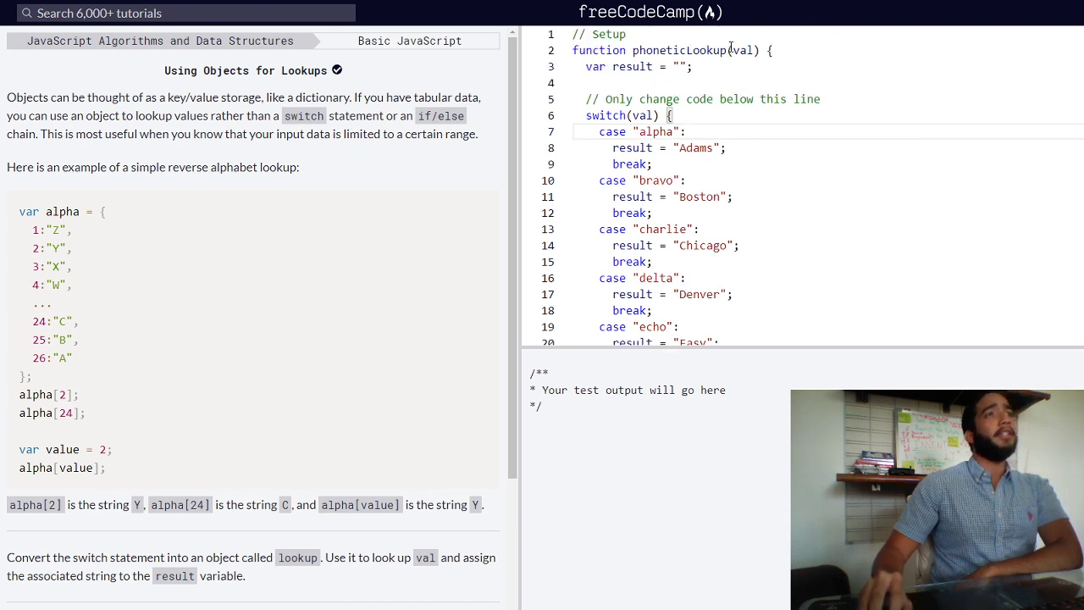
{"action": "scroll", "scroll_direction": "down", "scroll_amount": 3}
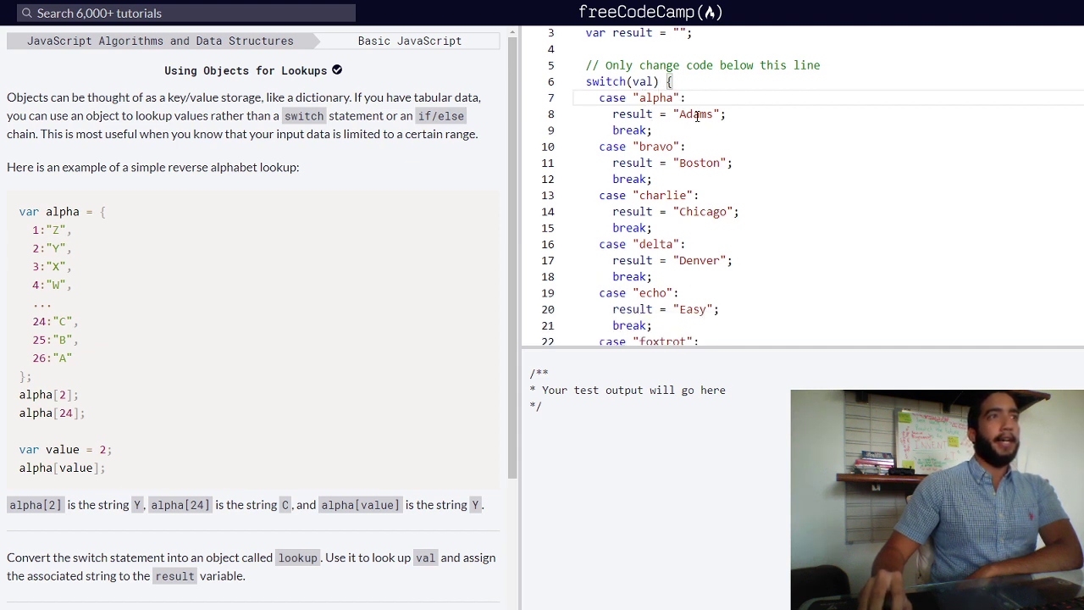
{"action": "double_click", "coordinate": [654, 96]}
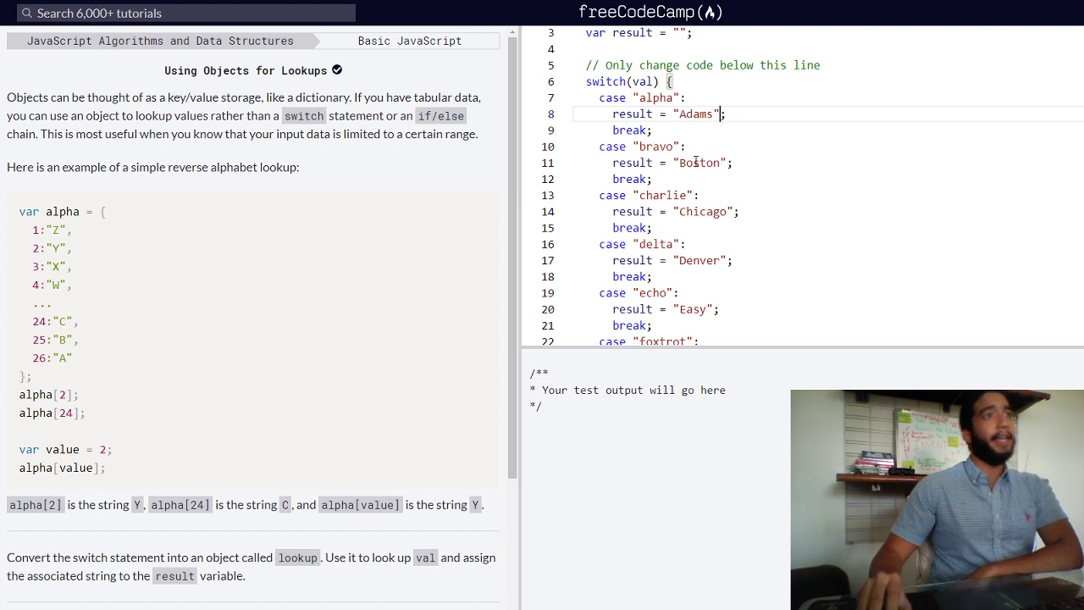
{"action": "scroll", "scroll_direction": "down", "scroll_amount": 3}
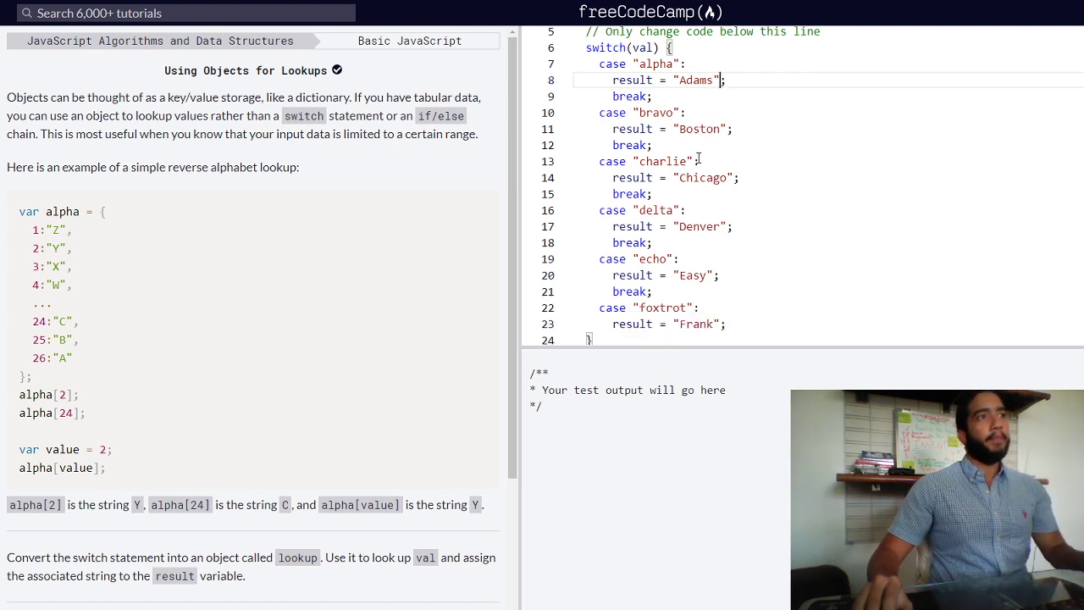
{"action": "scroll", "scroll_direction": "down", "scroll_amount": 3}
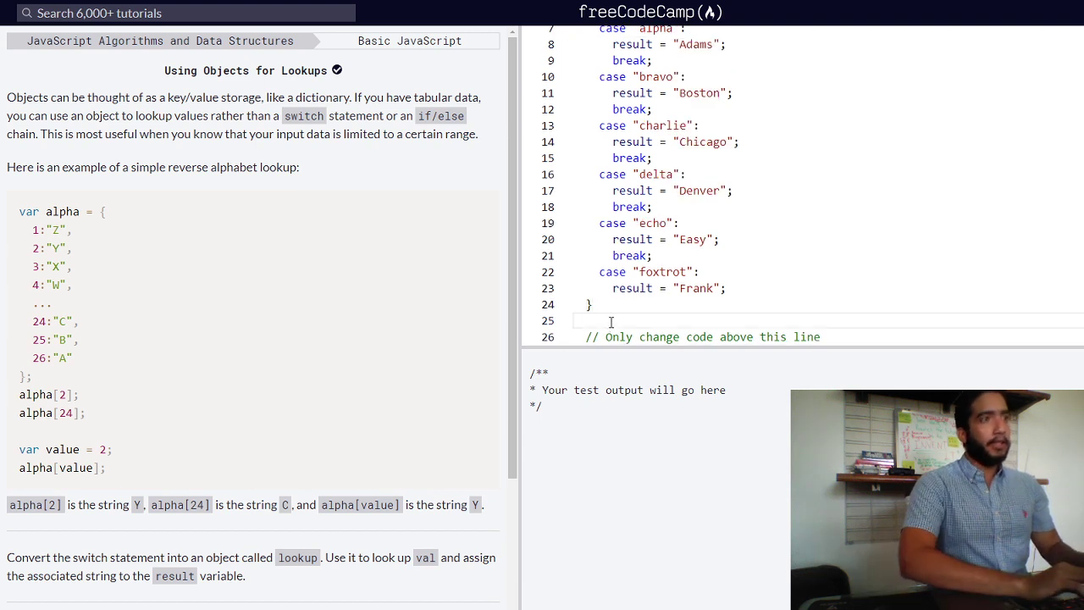
- Declare var lookup = {} with keys alpha, bravo, charlie, delta, echo and foxtrot
{"action": "type", "text": "var"}
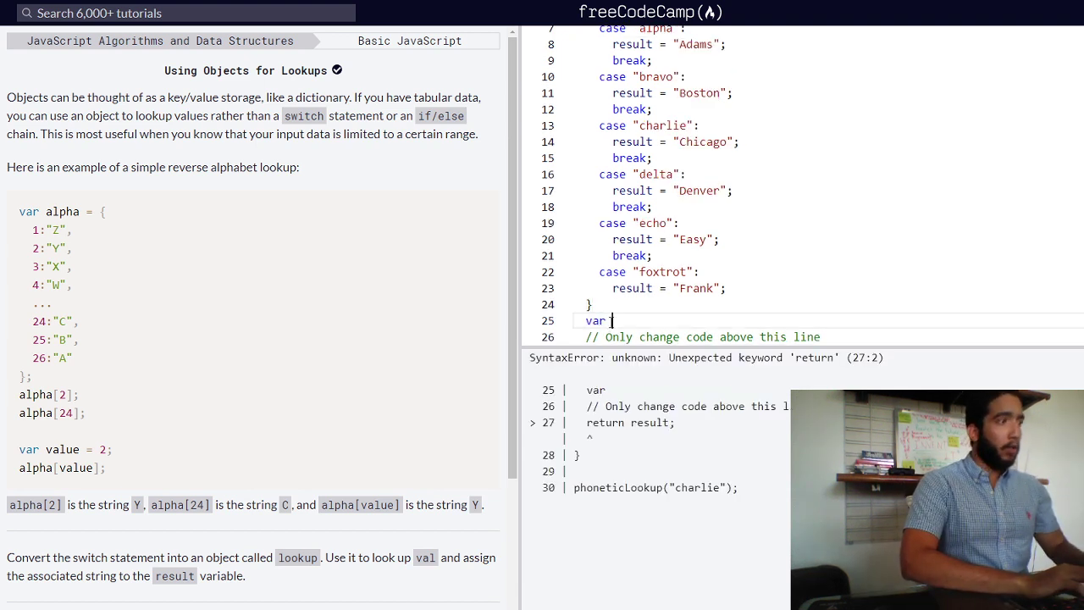
{"action": "type", "text": "lookup"}
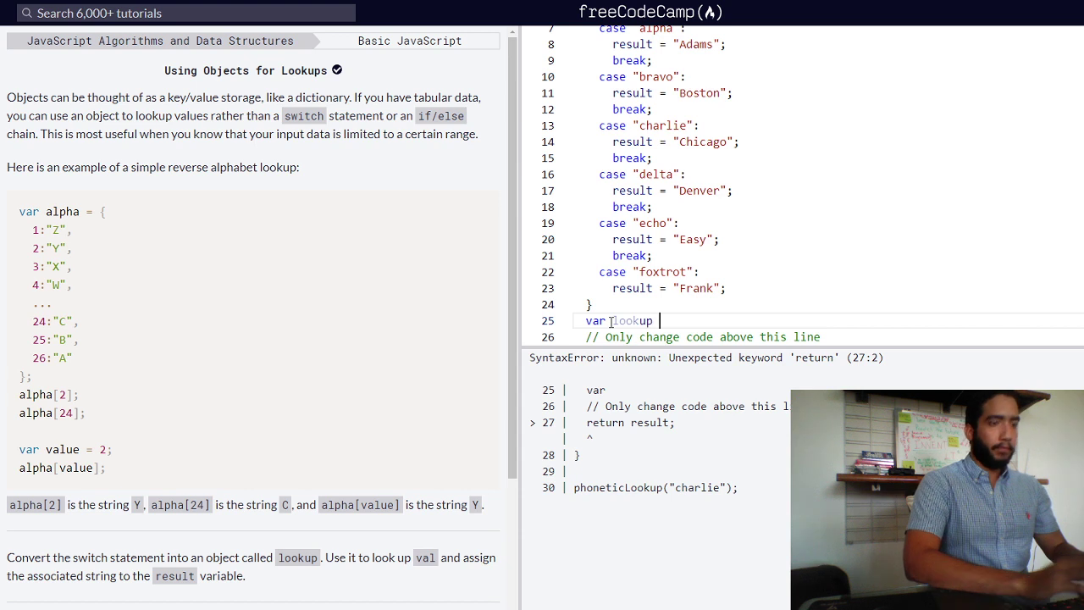
{"action": "type", "text": "= {}"}
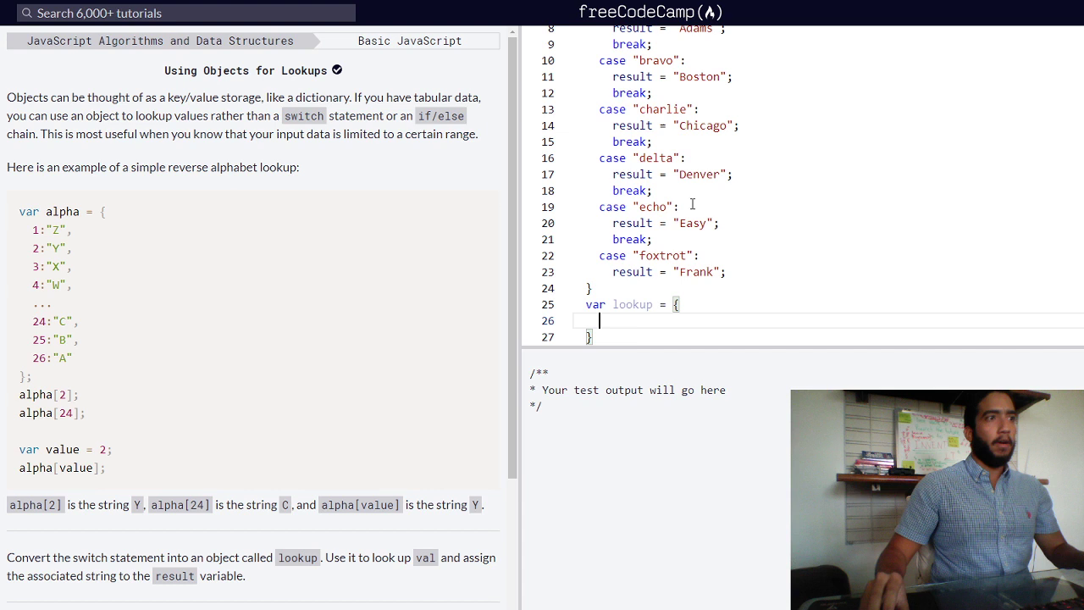
{"action": "type", "text": "'al'"}
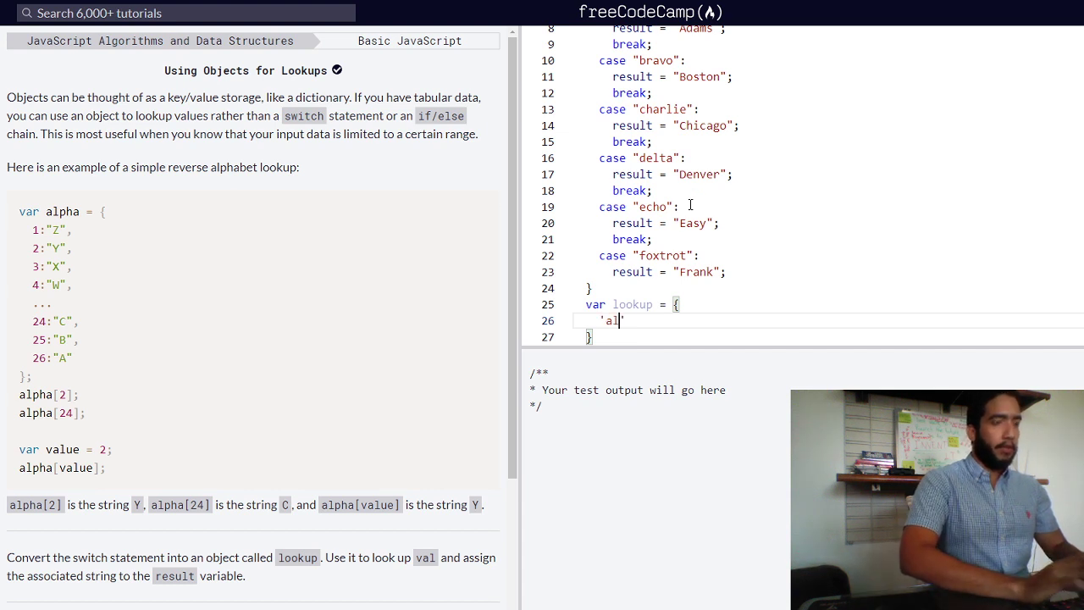
{"action": "type", "text": "pha"}
{"action": "type", "text": "'bravo"}
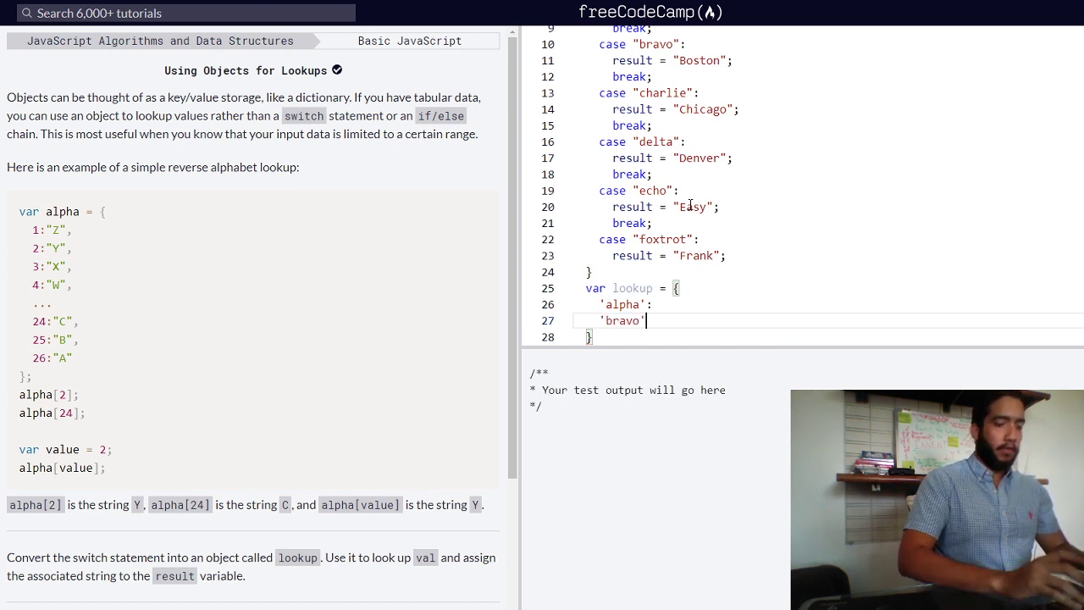
{"action": "type", "text": "'c'"}
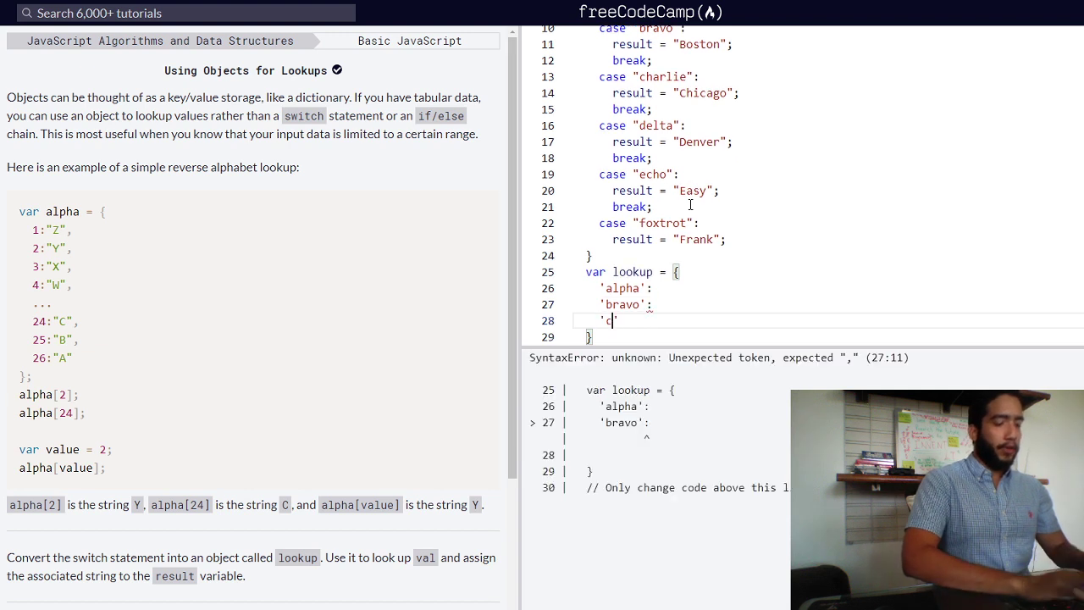
{"action": "type", "text": "harlie'"}
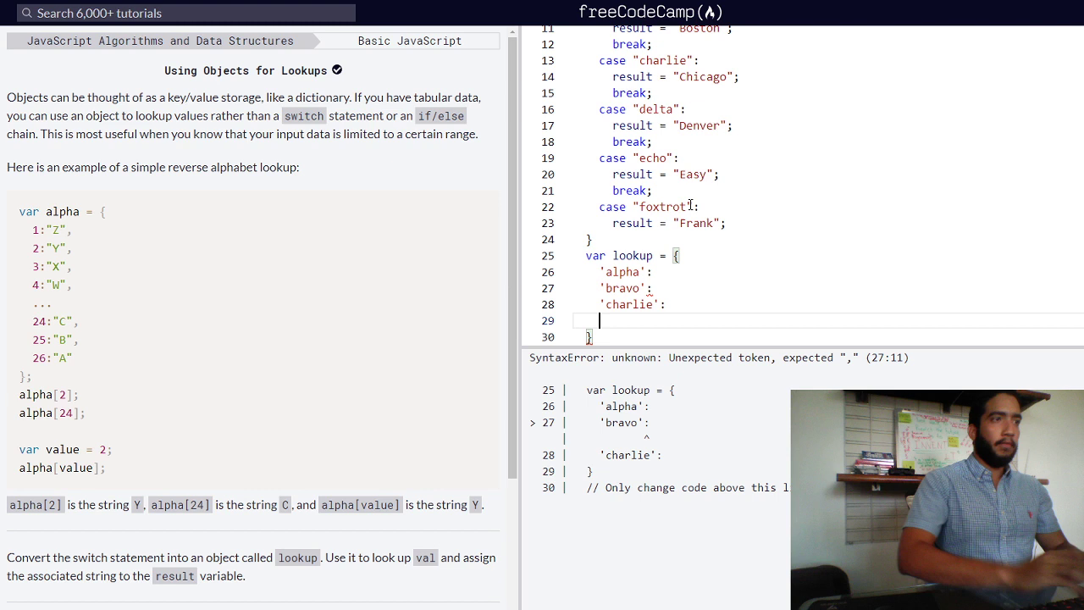
{"action": "type", "text": "'de'"}
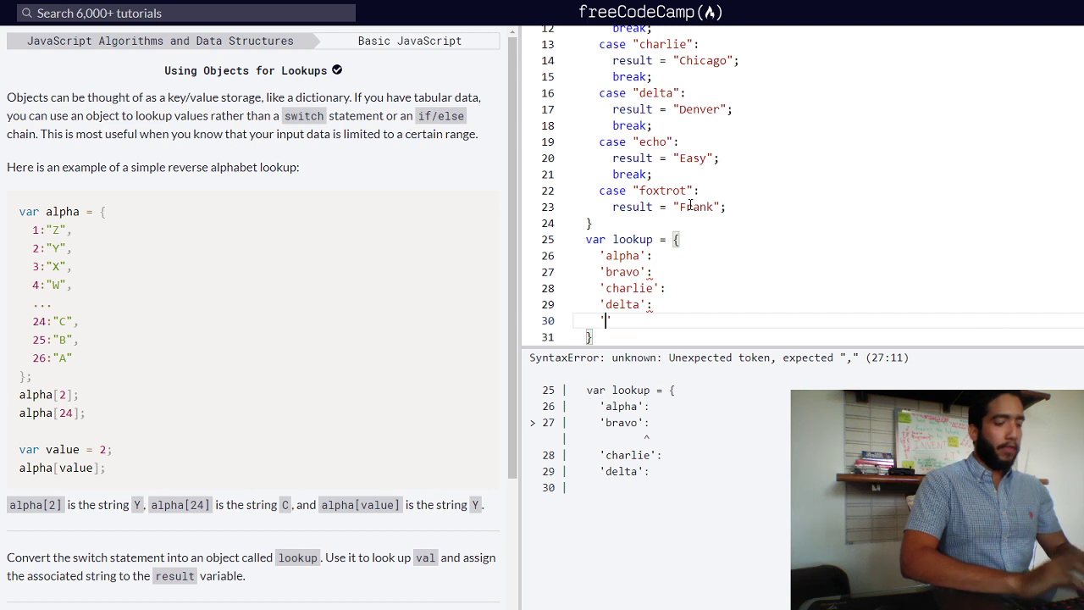
{"action": "type", "text": "echo':"}
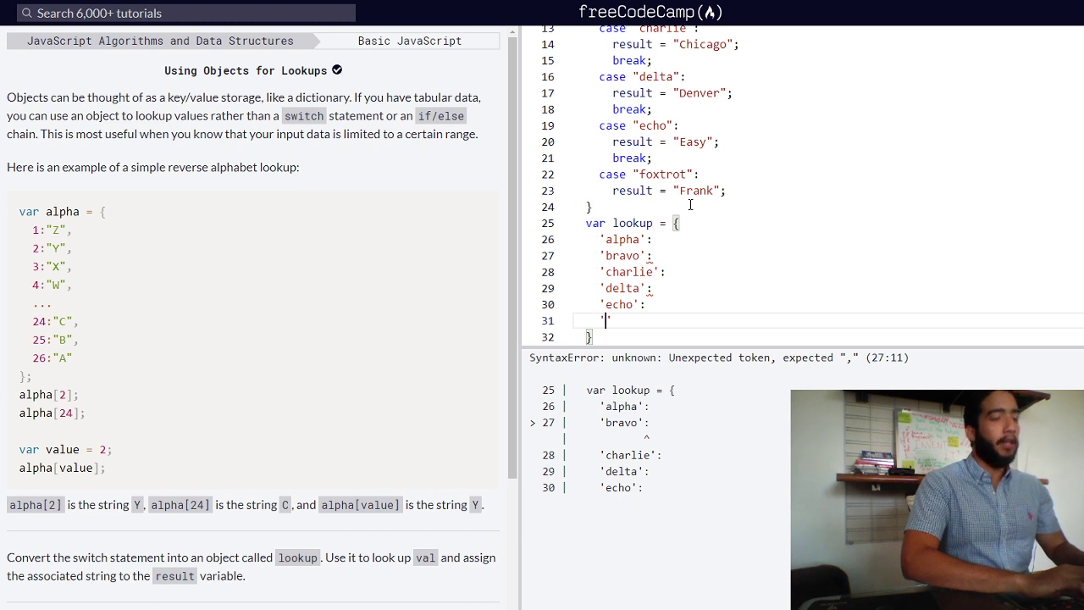
{"action": "type", "text": "foxtrot"}
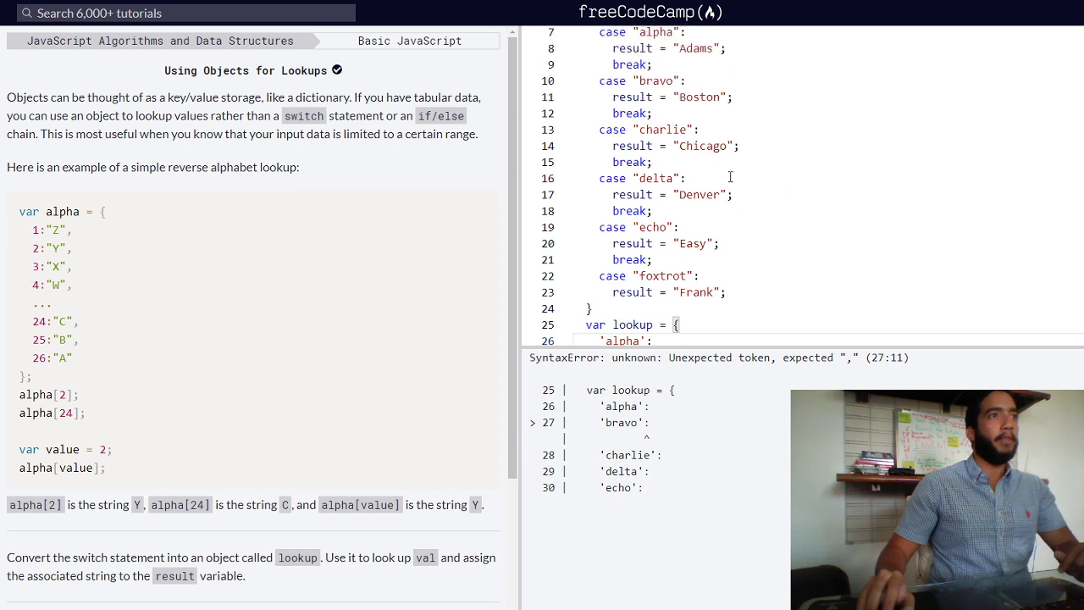
- Assign the values Adams, Boston, Chicago, Denver, Easy and Frank to the lookup keys
{"action": "scroll", "scroll_direction": "down", "scroll_amount": 3}
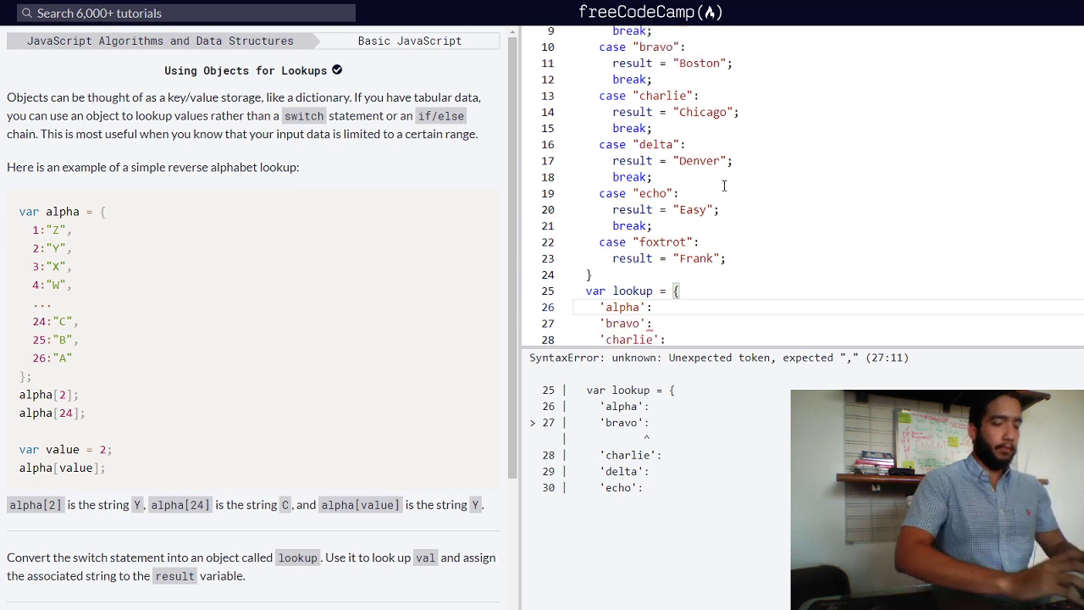
{"action": "type", "text": "'Adam'"}
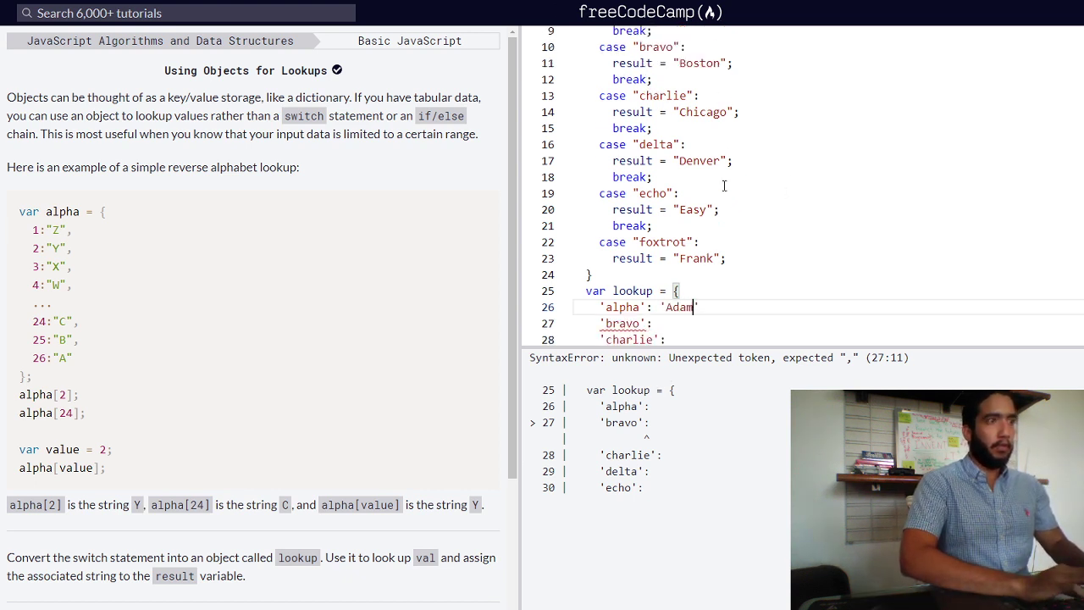
{"action": "type", "text": "s,"}
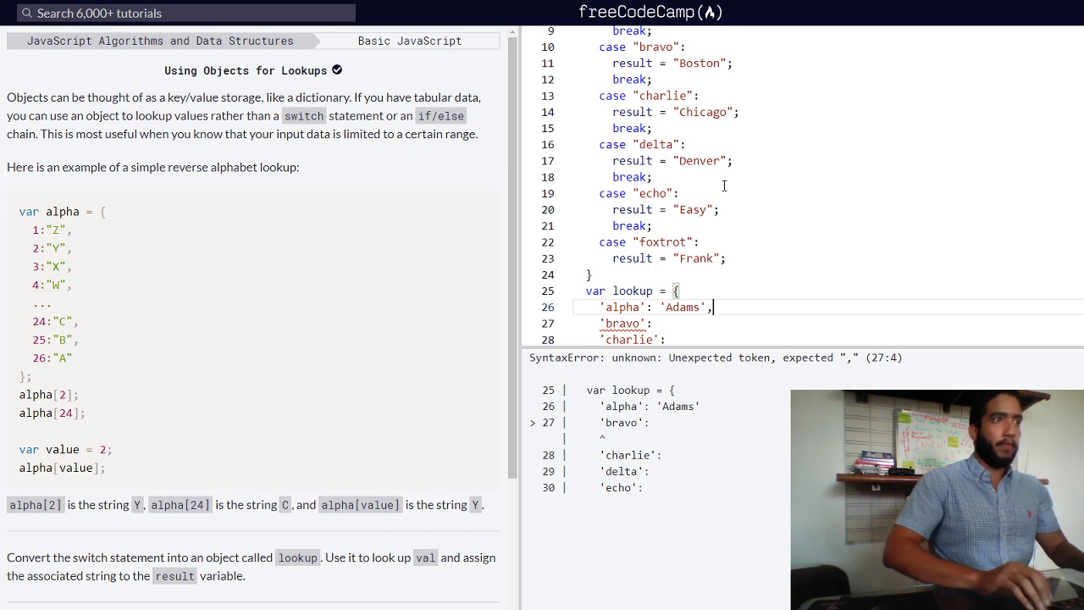
{"action": "type", "text": "'"}
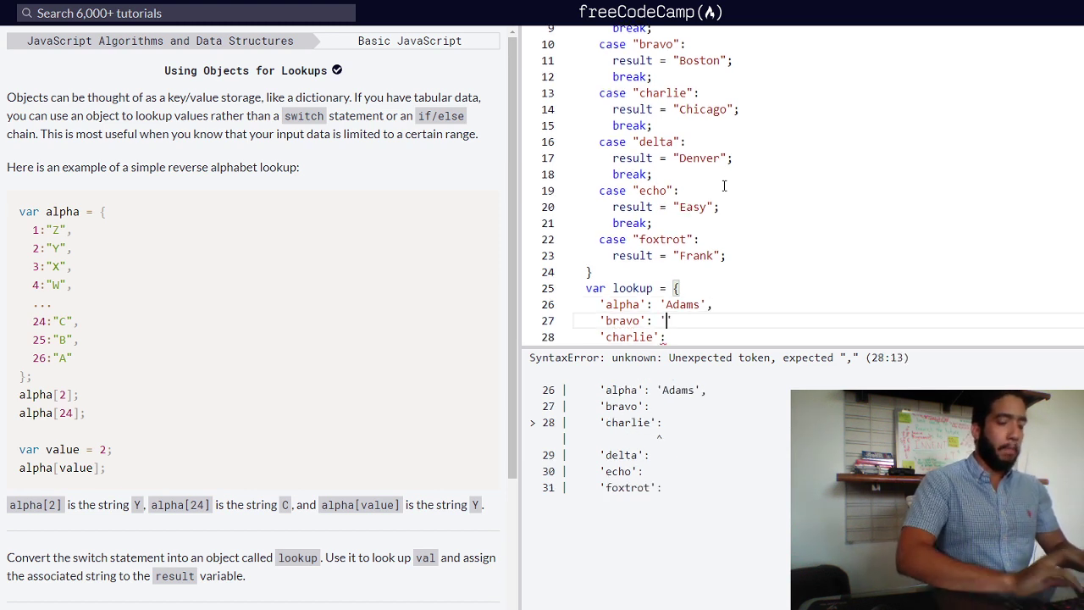
{"action": "type", "text": "Boston',"}
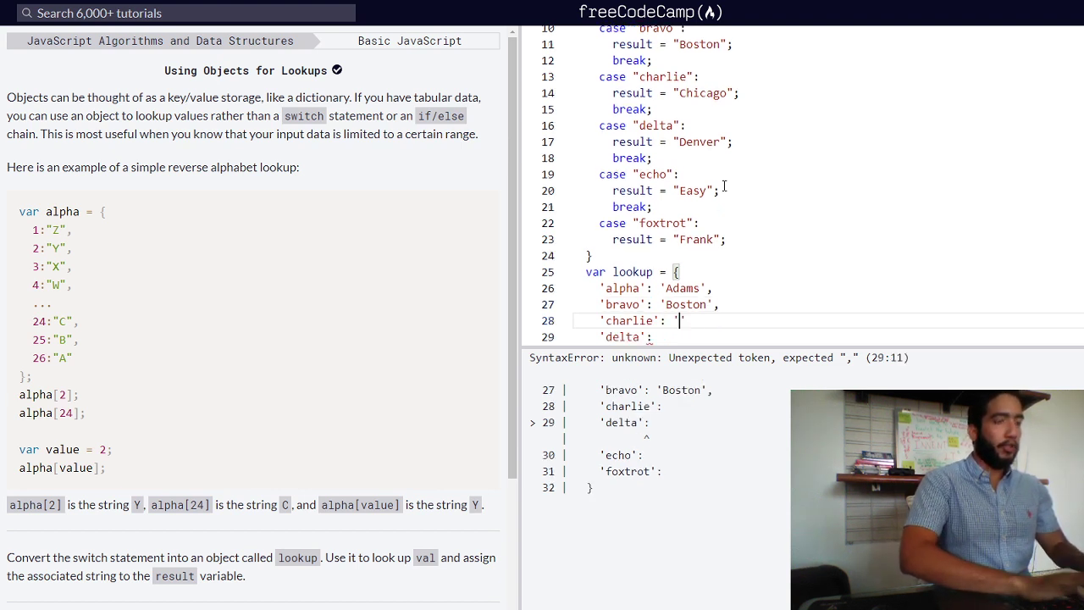
{"action": "type", "text": "Chicago',"}
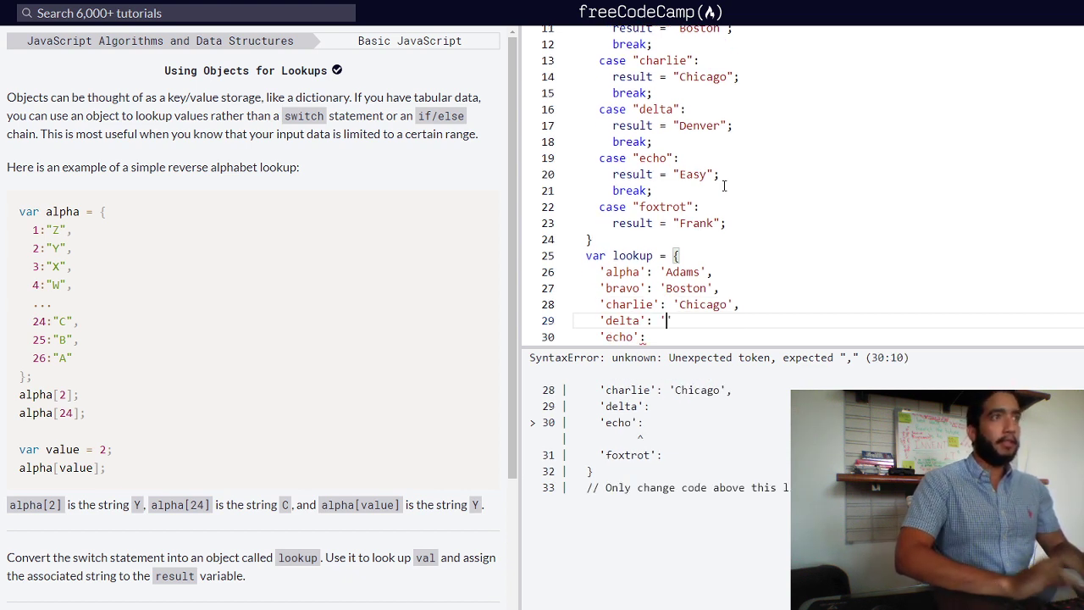
{"action": "type", "text": "Denver',"}
{"action": "left_click", "coordinate": [828, 337]}
{"action": "type", "text": " 'e"}
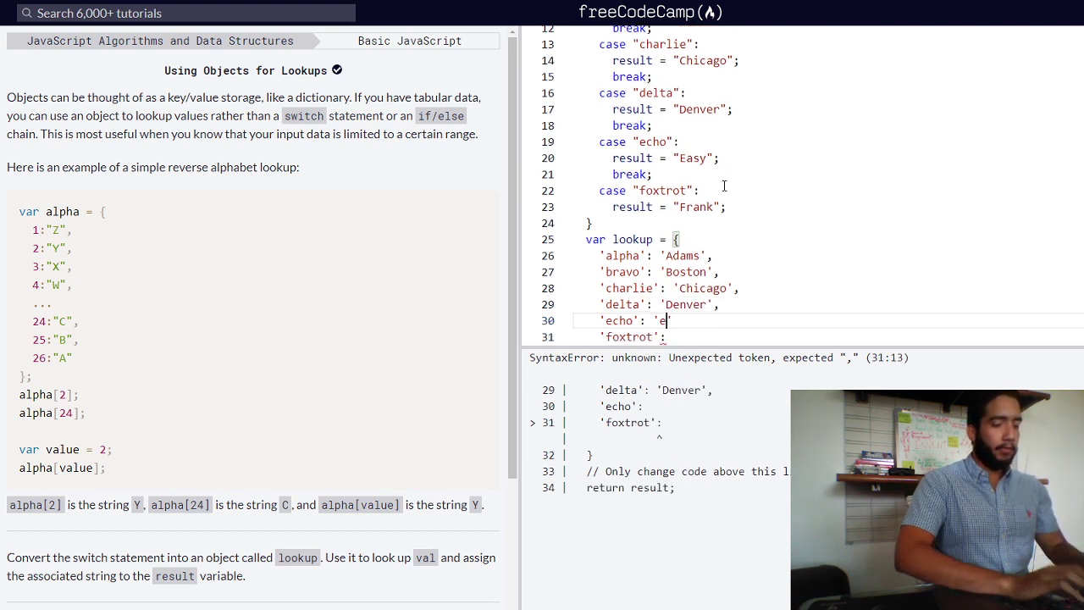
{"action": "type", "text": "as"}
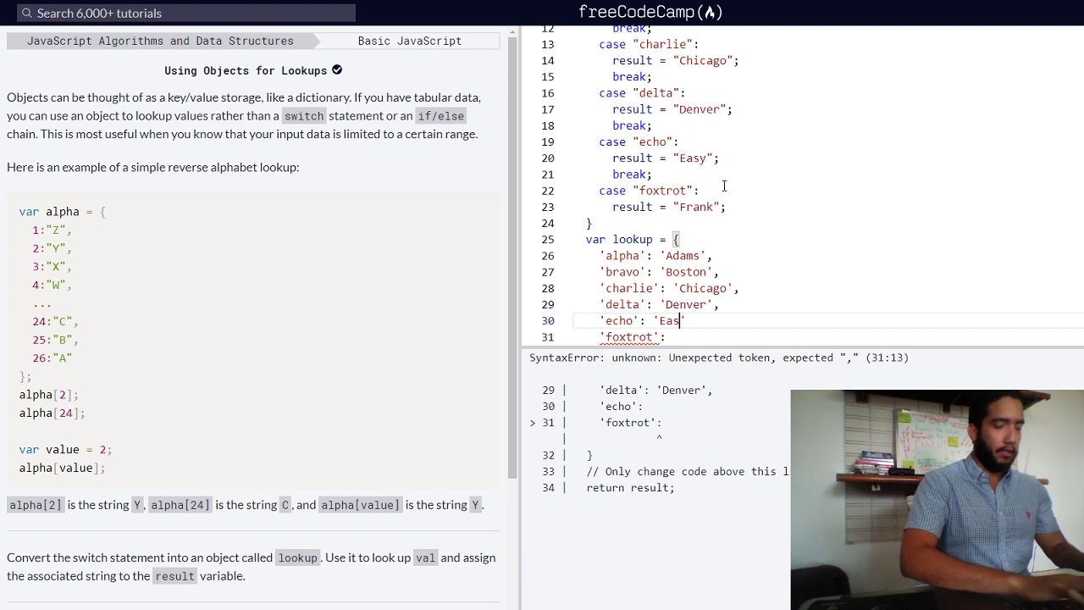
{"action": "type", "text": "y',"}
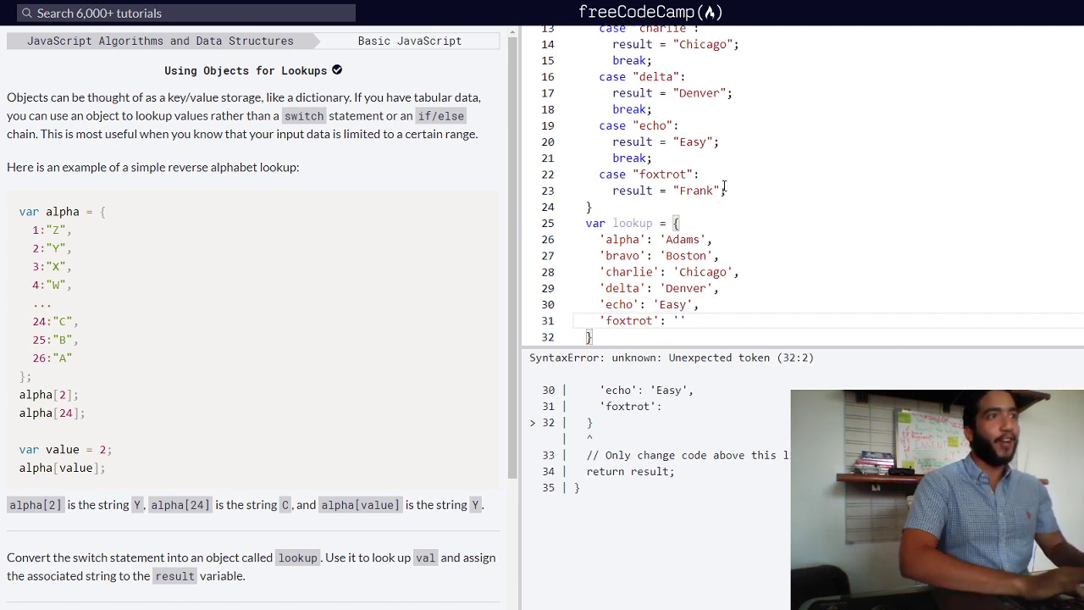
{"action": "type", "text": "Frank"}
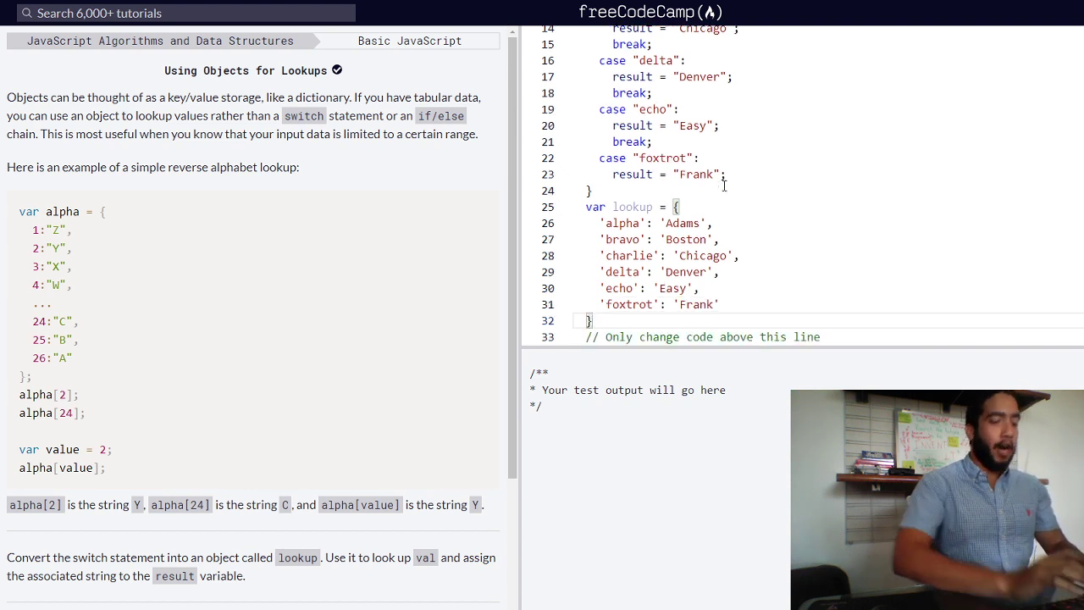
- Close the lookup object with a semicolon, delete the switch block and begin result = lookup
{"action": "type", "text": ";"}
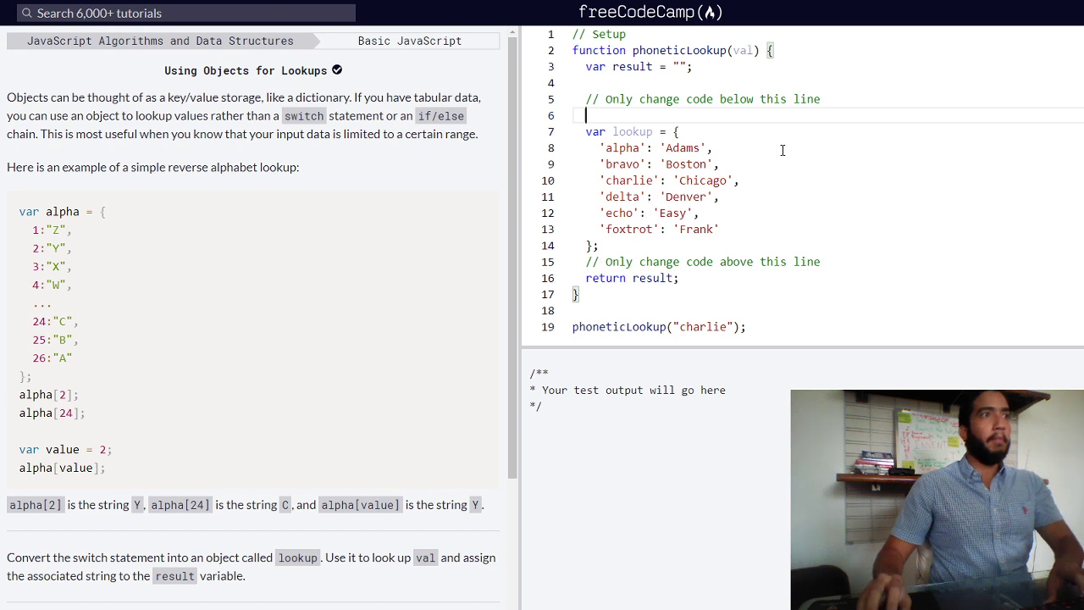
{"action": "key", "text": "Backspace"}
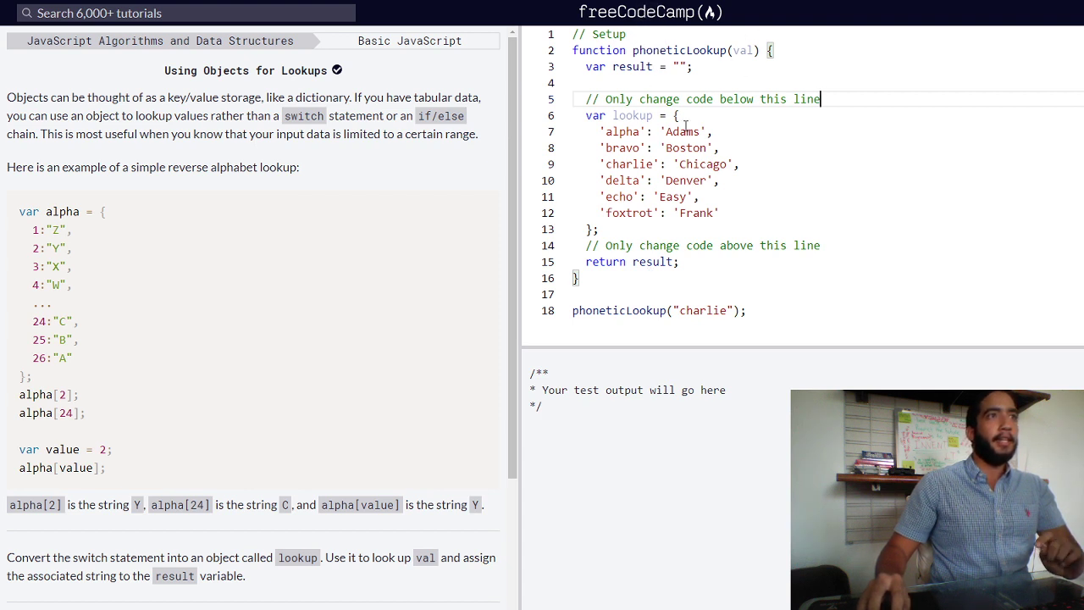
{"action": "mouse_move", "coordinate": [421, 545]}
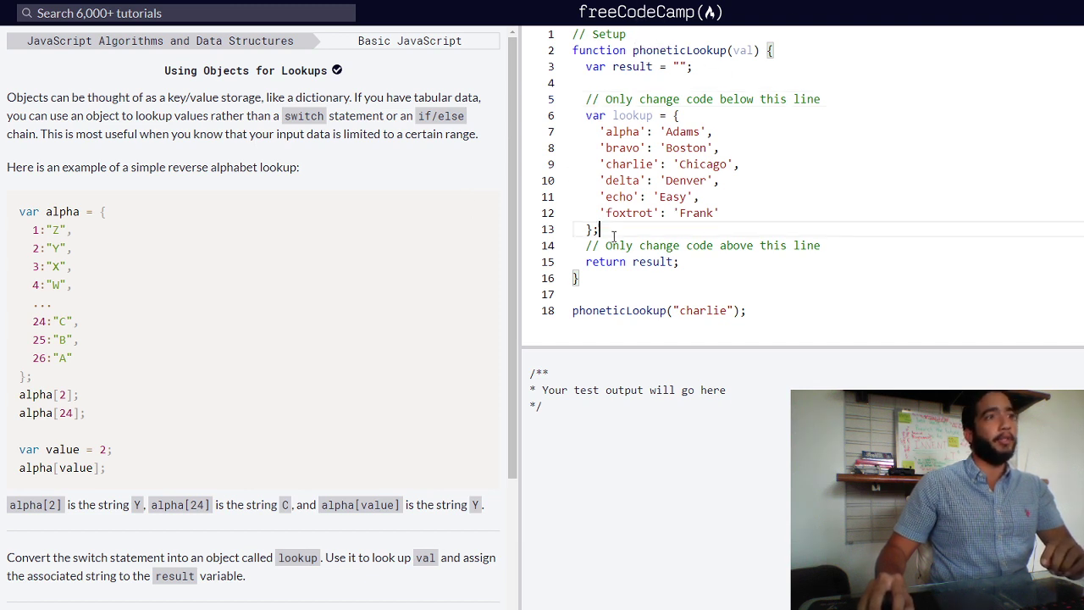
{"action": "key", "text": "Enter"}
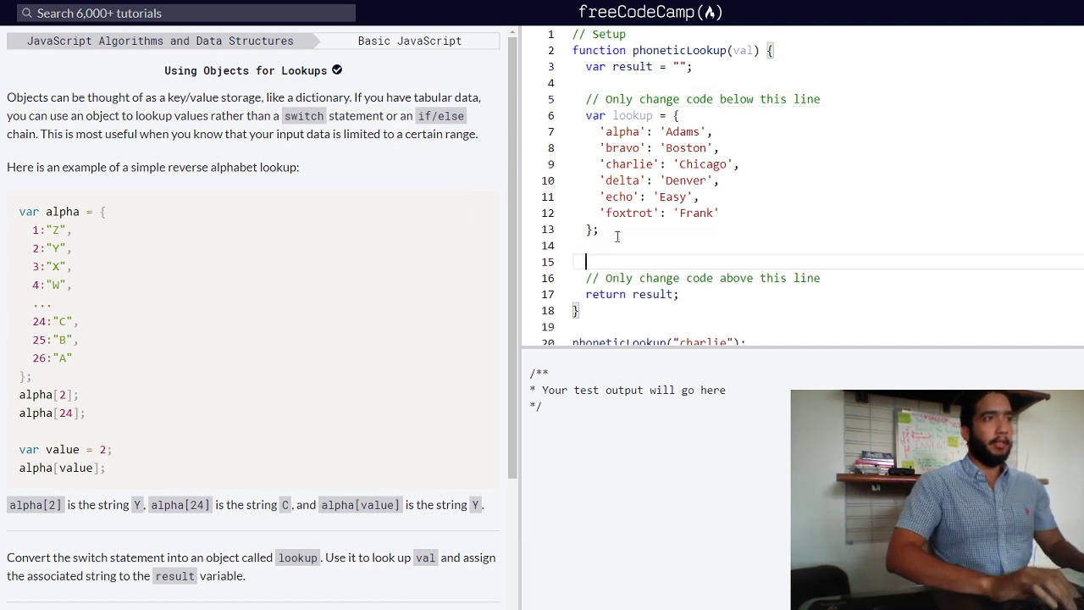
{"action": "key", "text": "Backspace"}
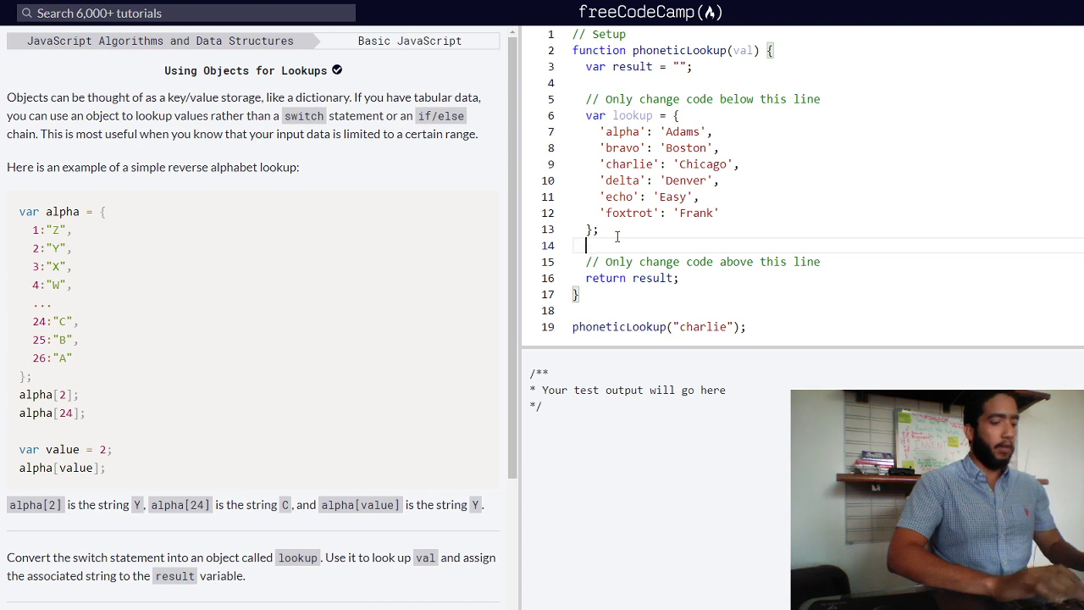
{"action": "type", "text": "result"}
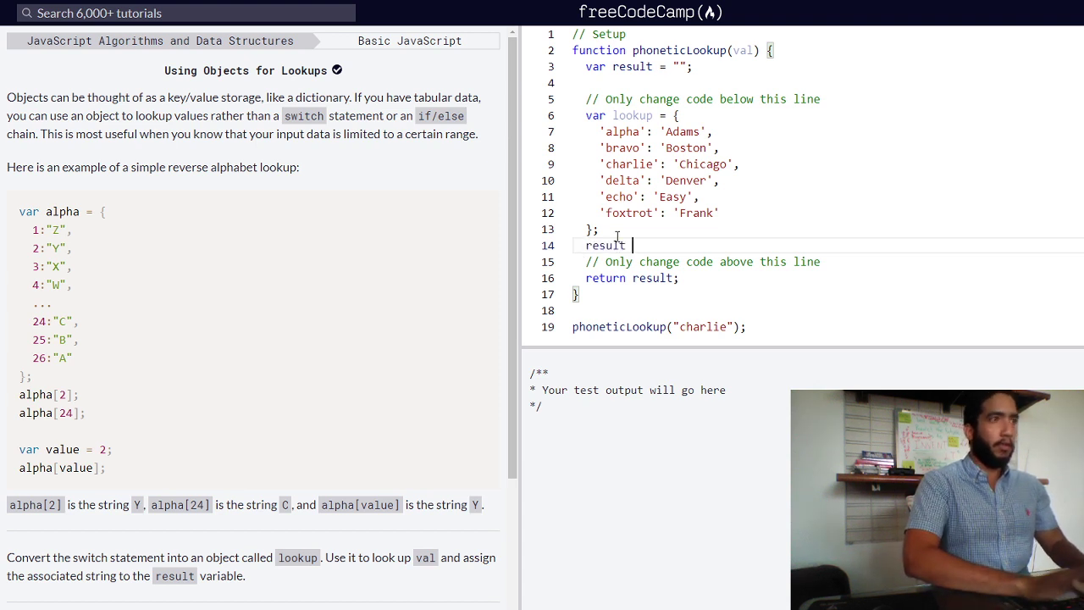
{"action": "type", "text": "="}
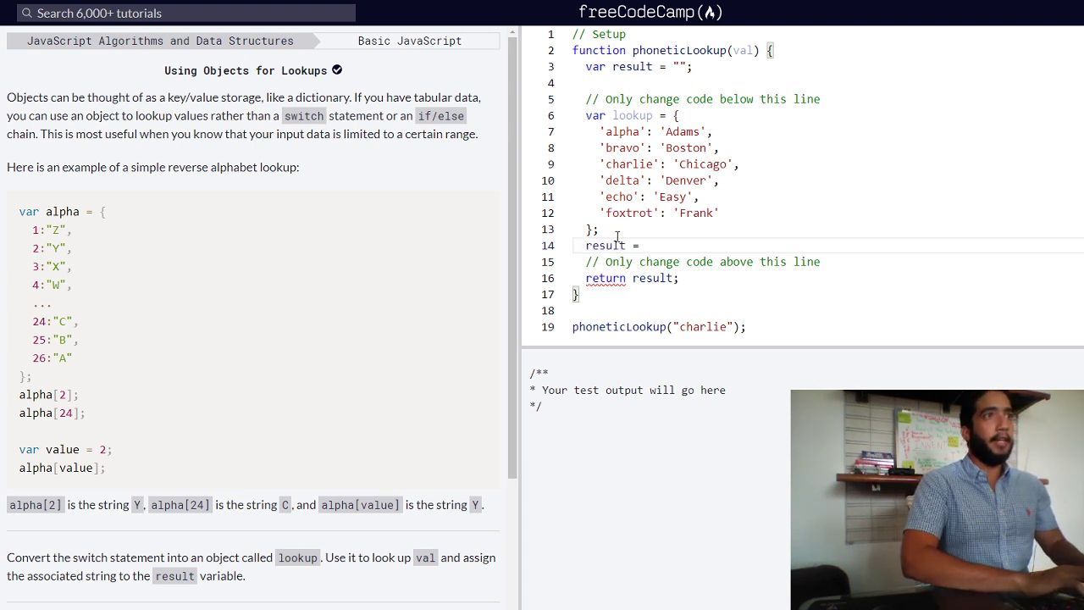
{"action": "type", "text": "lookup["}
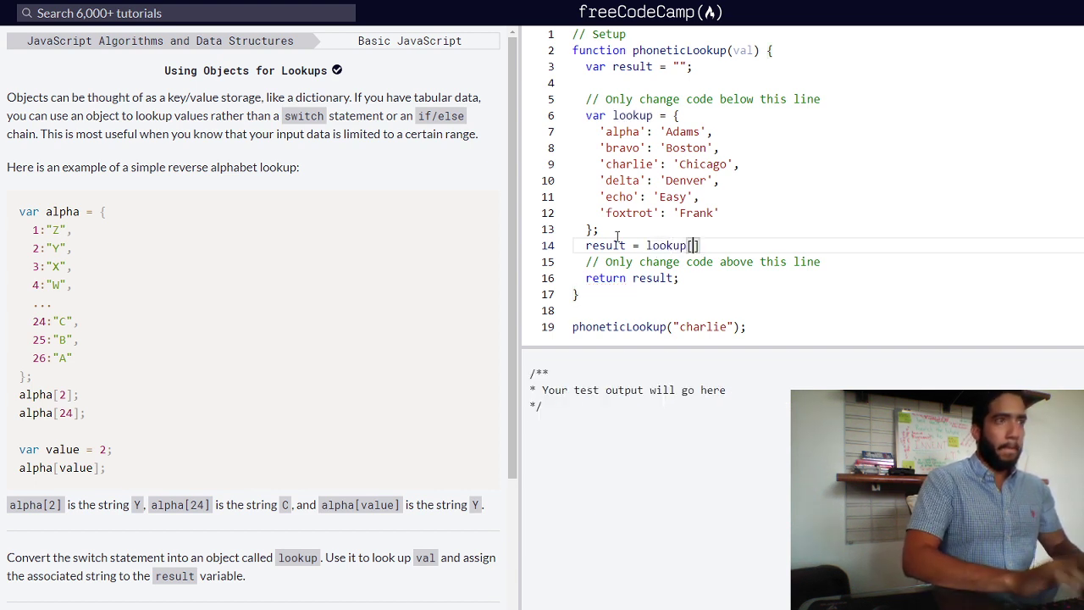
- Complete result = lookup[val] and wrap phoneticLookup("charlie") in console.log so Chicago prints
{"action": "type", "text": "val"}
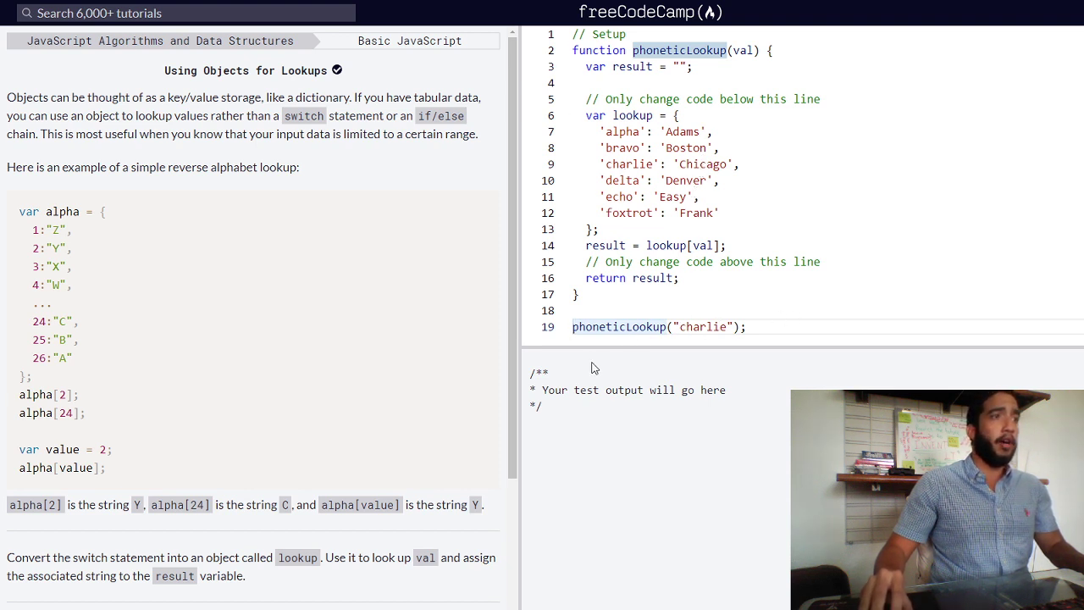
{"action": "type", "text": "cons"}
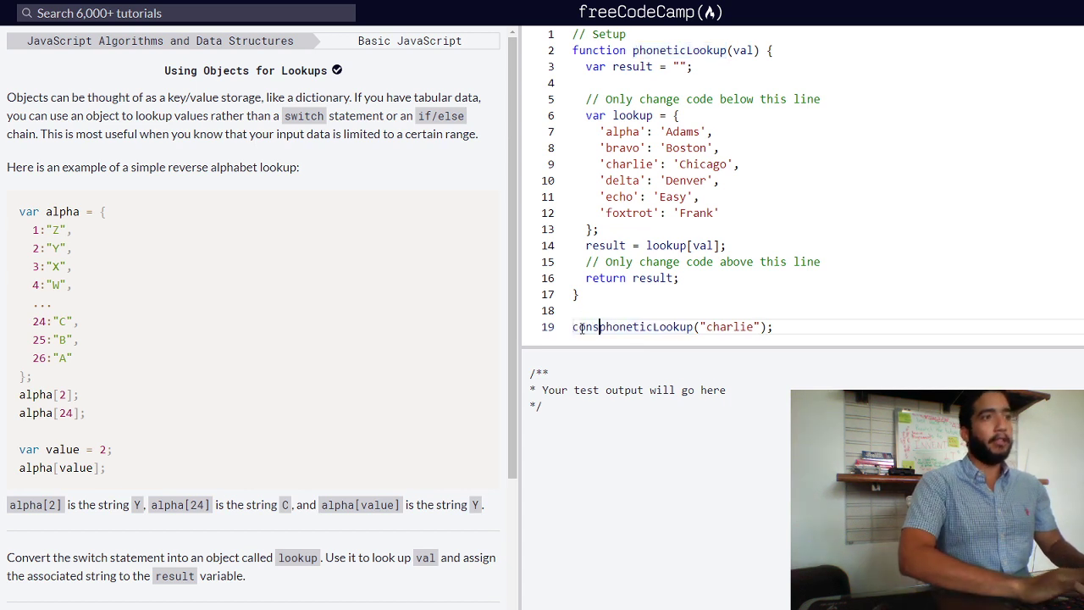
{"action": "type", "text": "ole.log("}
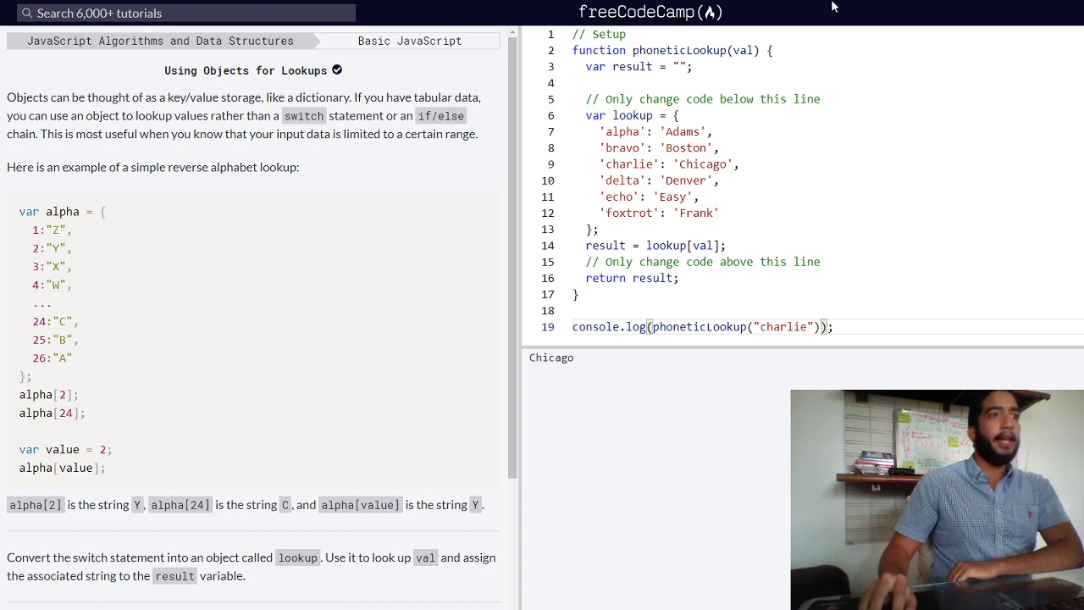
{"action": "mouse_move", "coordinate": [728, 18]}
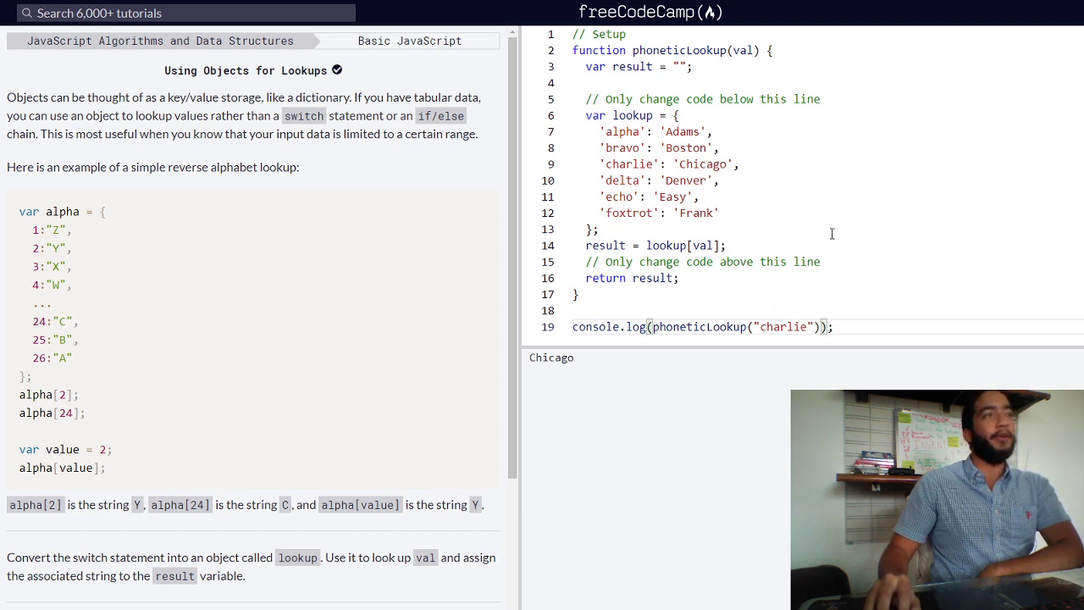
{"action": "mouse_move", "coordinate": [886, 111]}
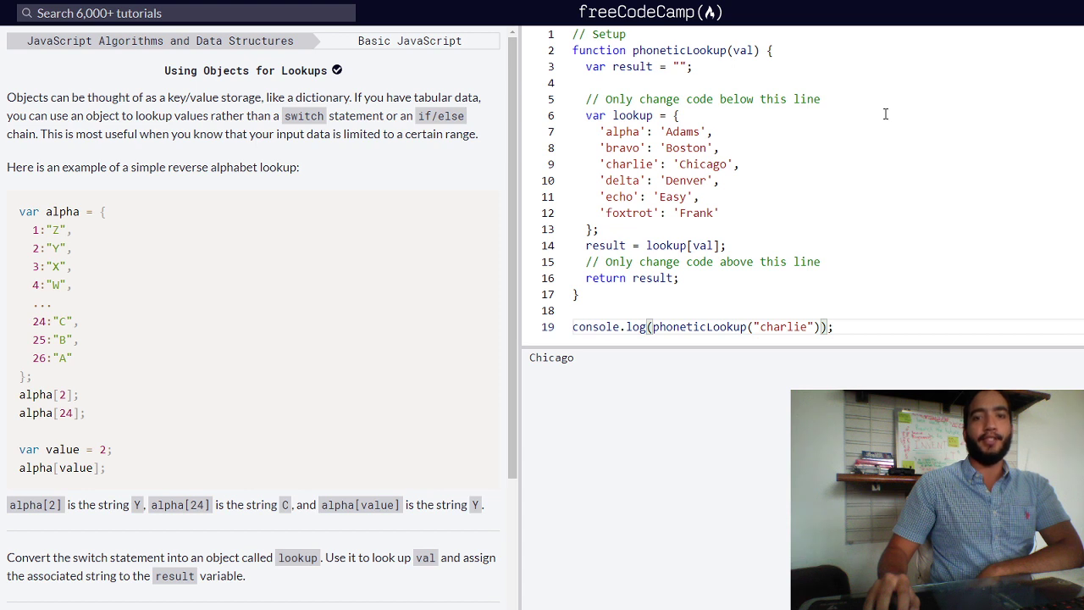